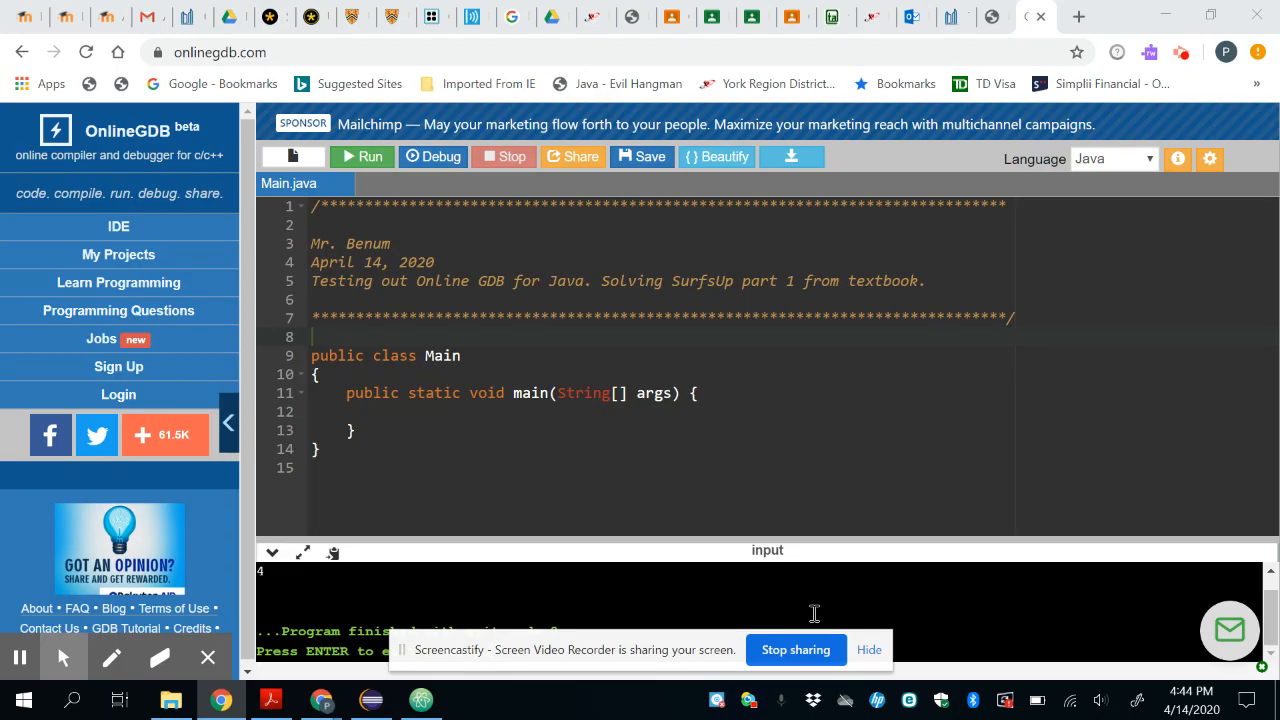
pyautogui.moveTo(1126, 304)
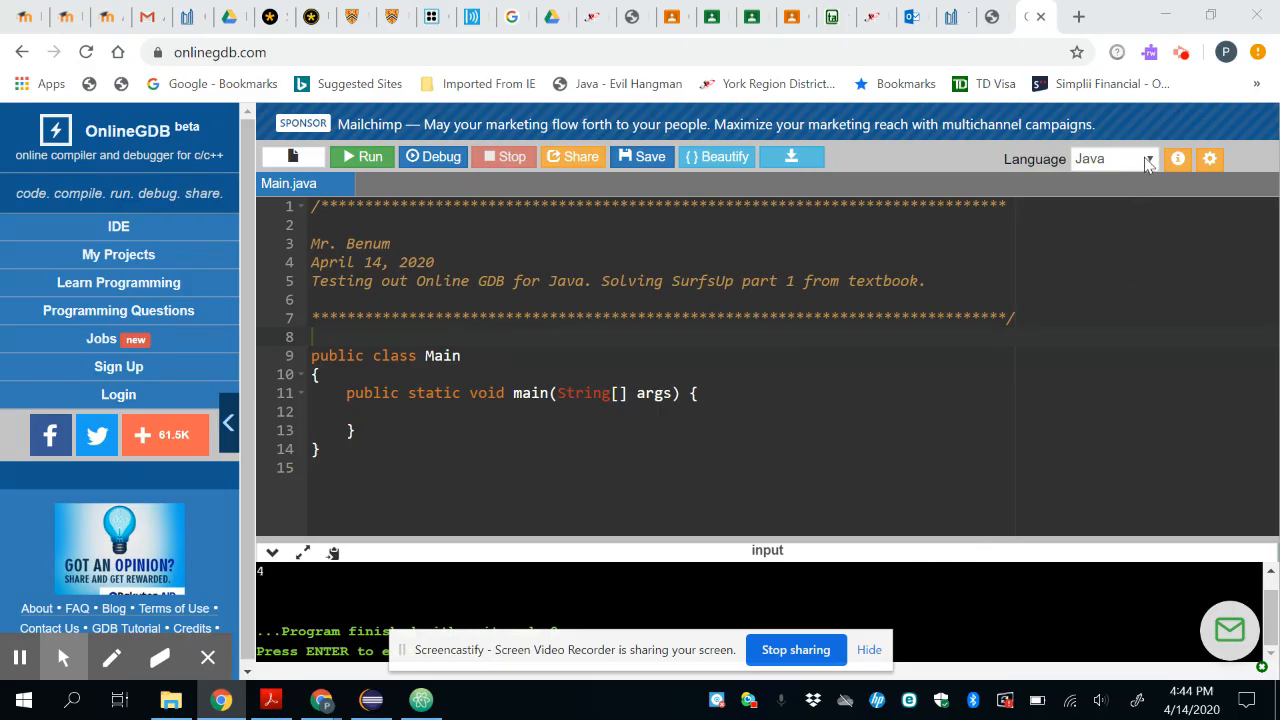
# - Keep Java selected as the project language in the Language dropdown
pyautogui.click(1140, 158)
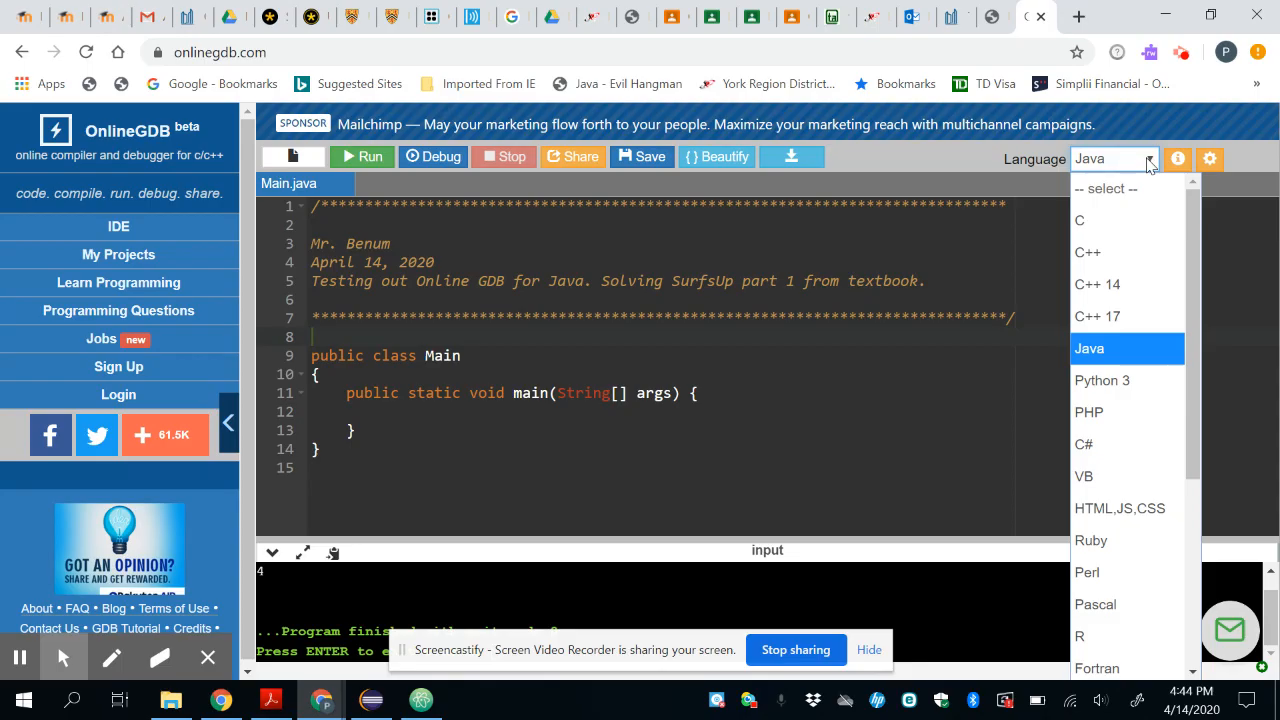
pyautogui.moveTo(1104, 352)
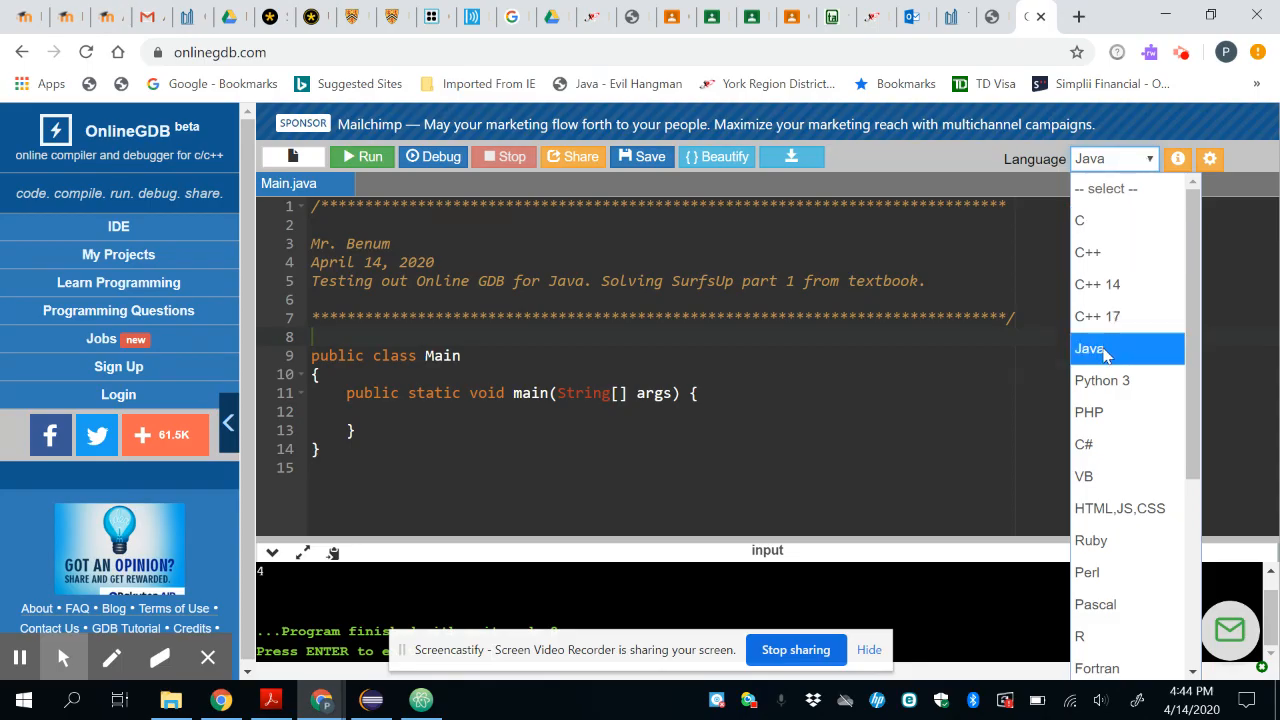
pyautogui.click(1090, 348)
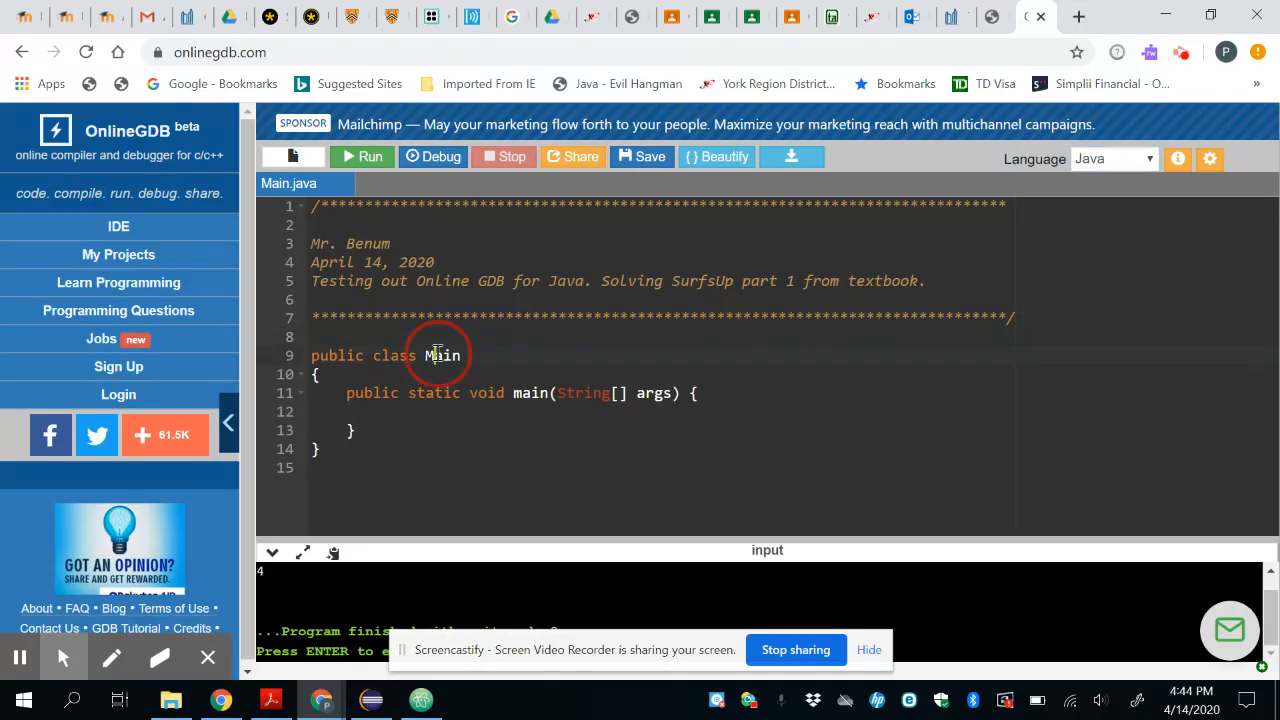
# - Rename the class from Main to SurfsUp in the class declaration
pyautogui.doubleClick(442, 356)
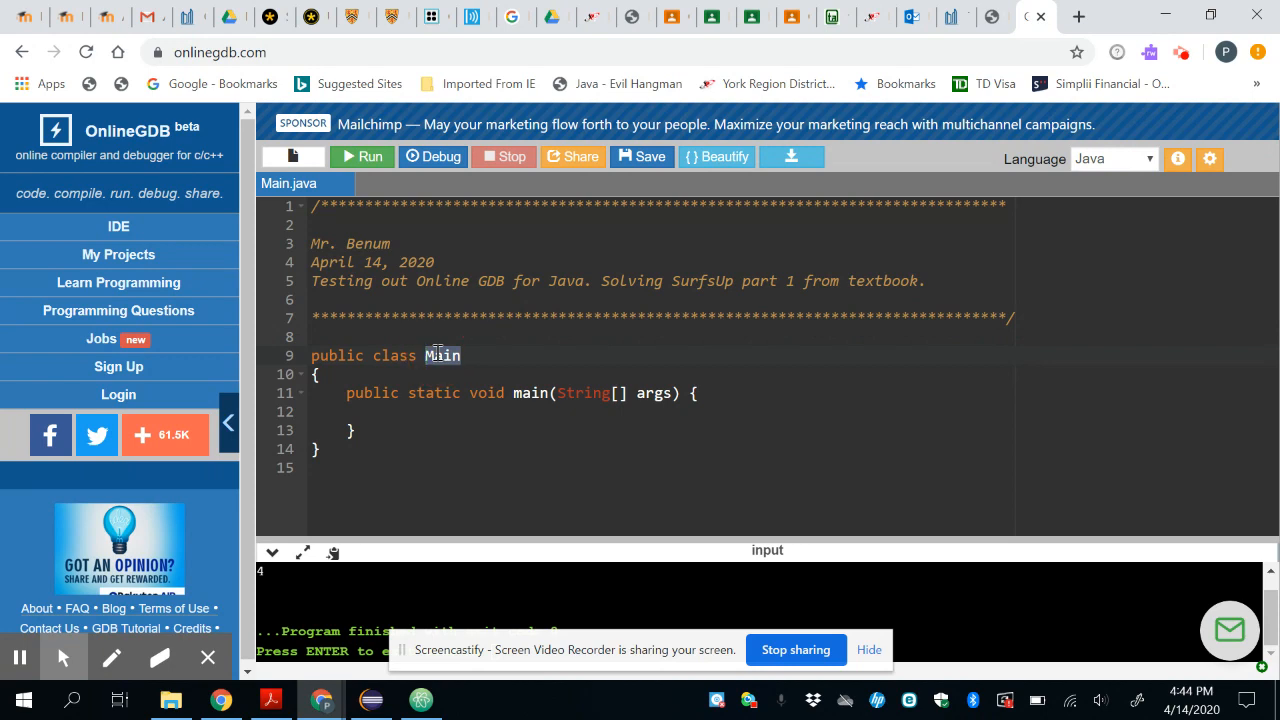
pyautogui.press('Delete')
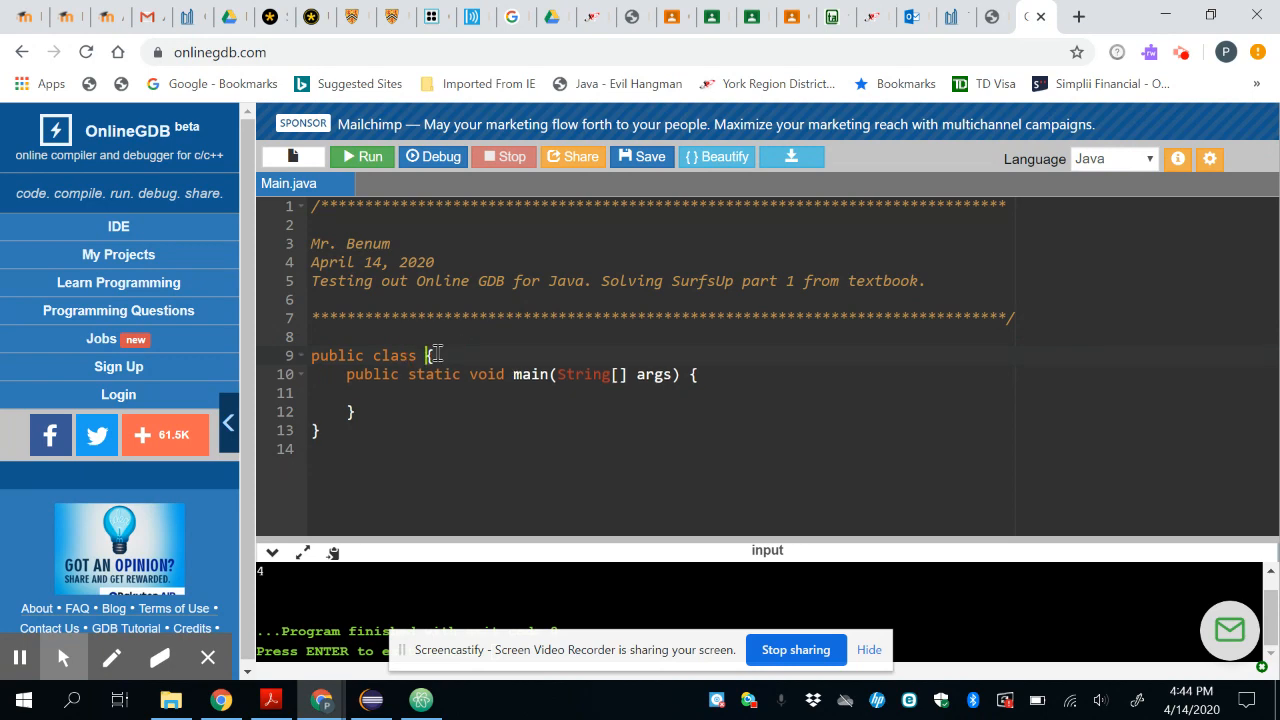
pyautogui.write('Surfu')
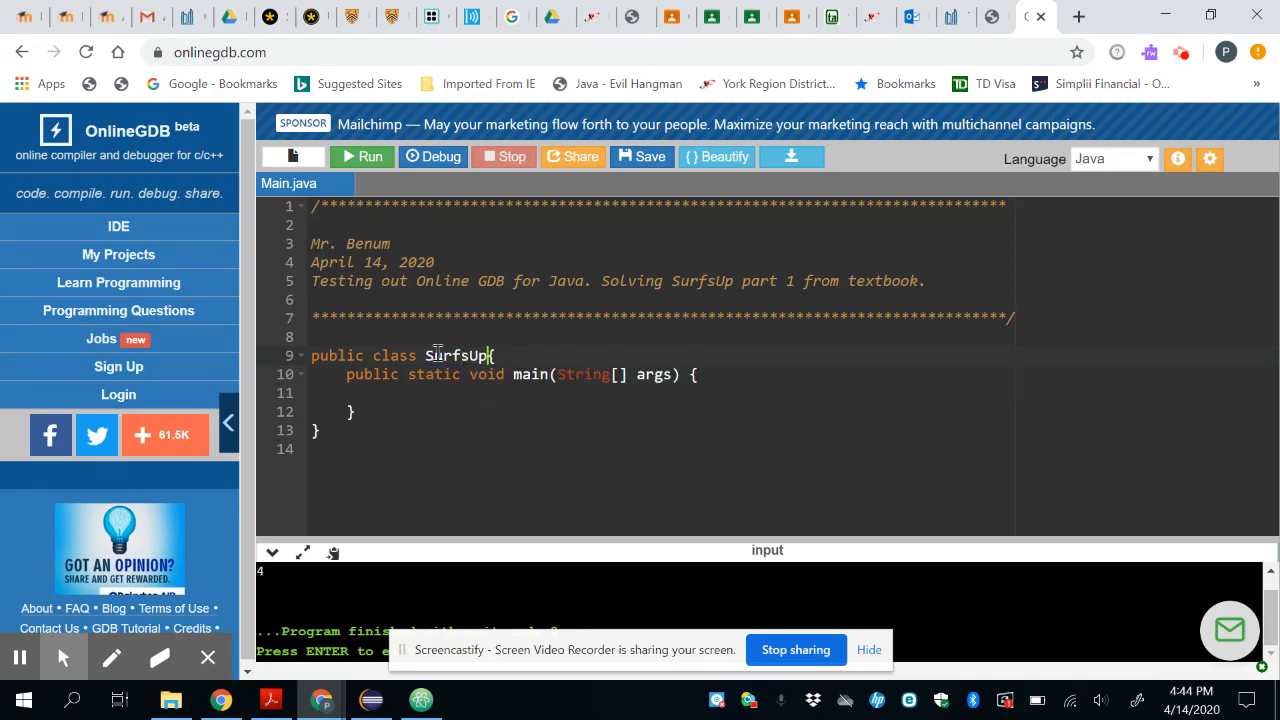
pyautogui.moveTo(520, 376)
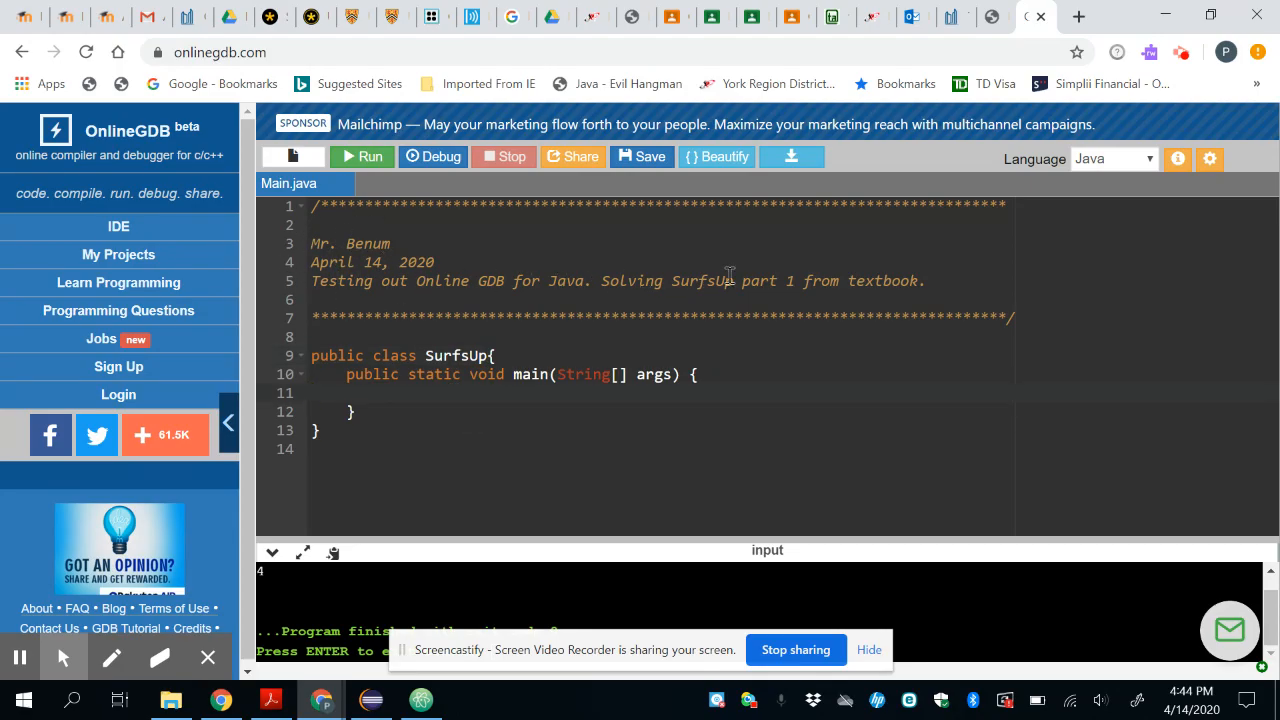
pyautogui.moveTo(884, 288)
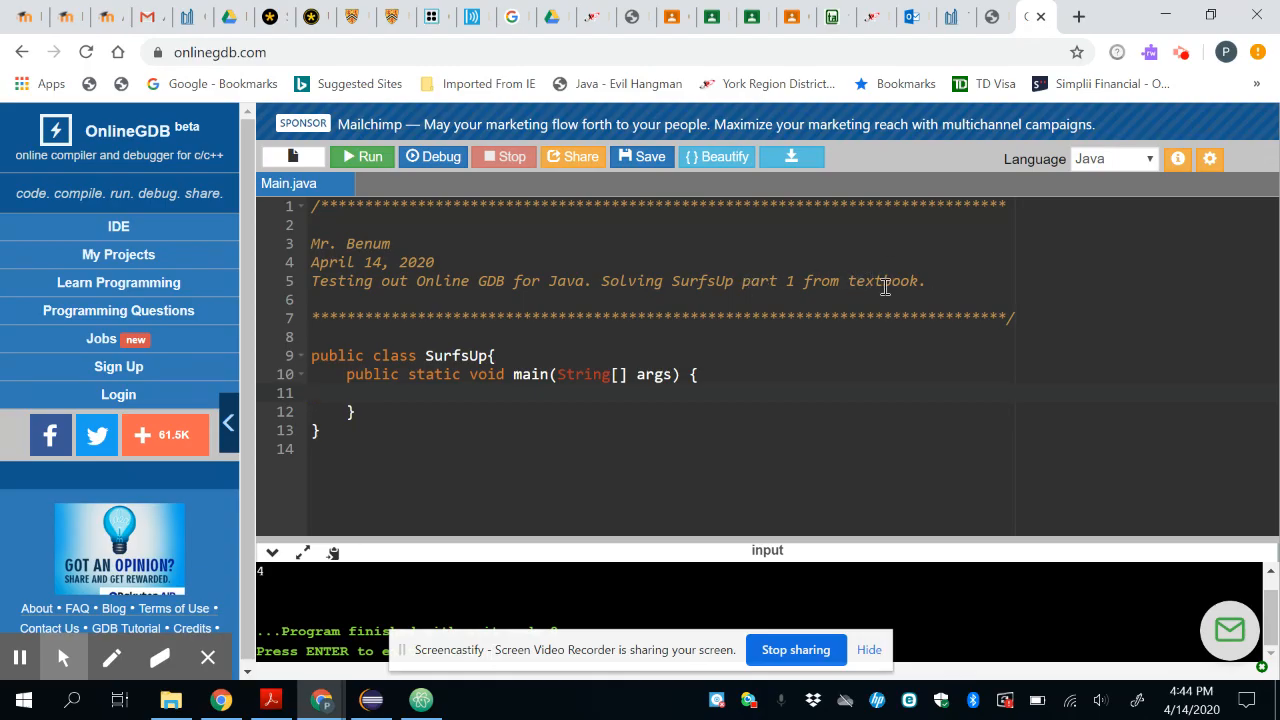
pyautogui.moveTo(884, 288)
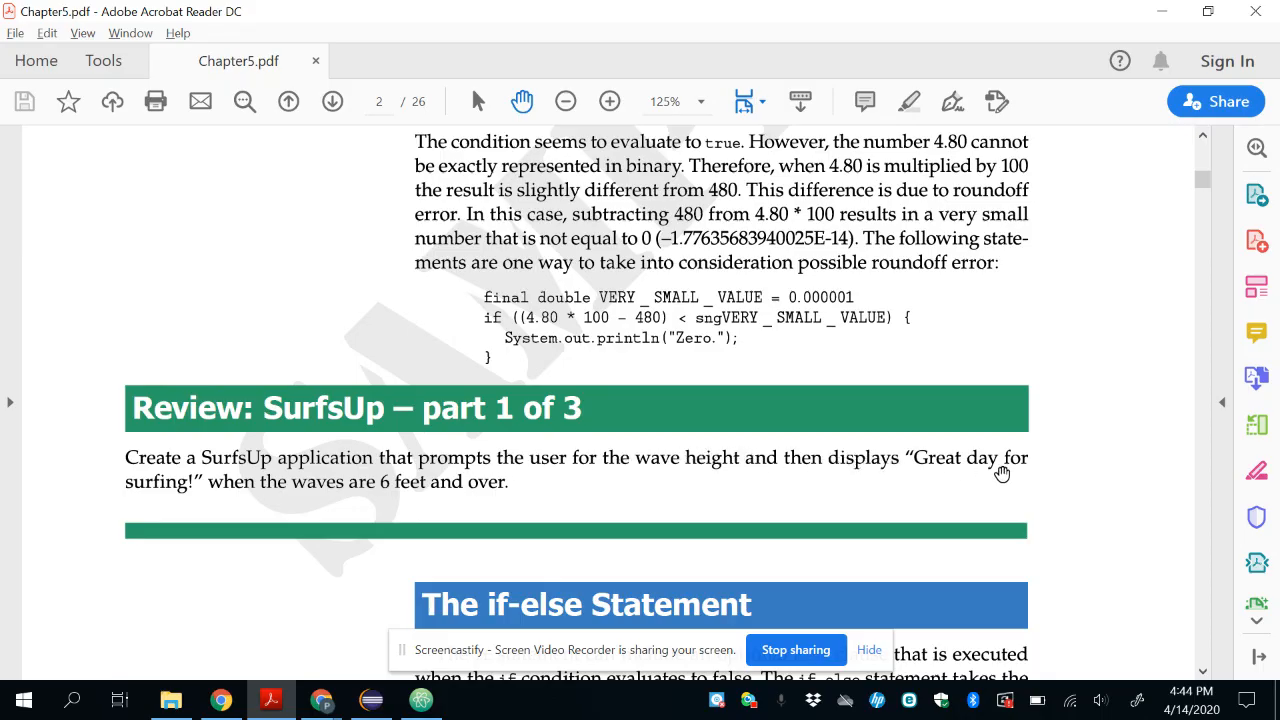
pyautogui.moveTo(372, 490)
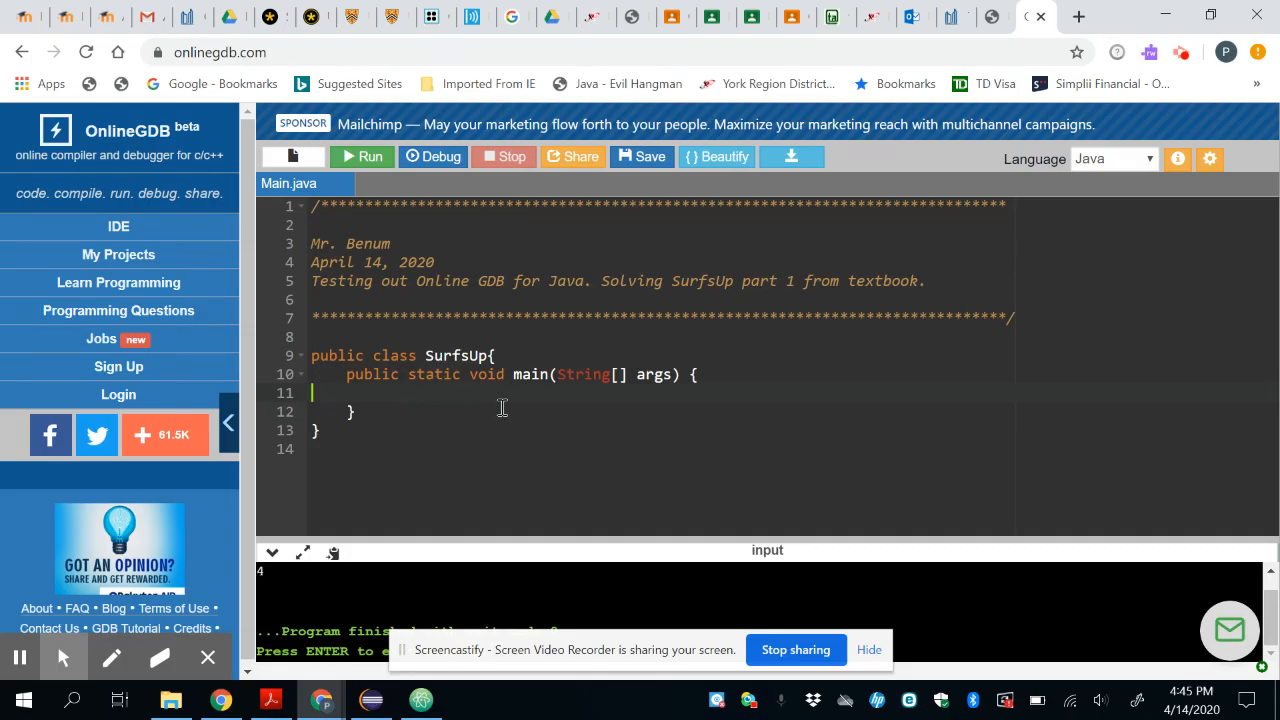
# - Write System.out.println("Enter the wave height:") as main's first statement
pyautogui.press('Tab')
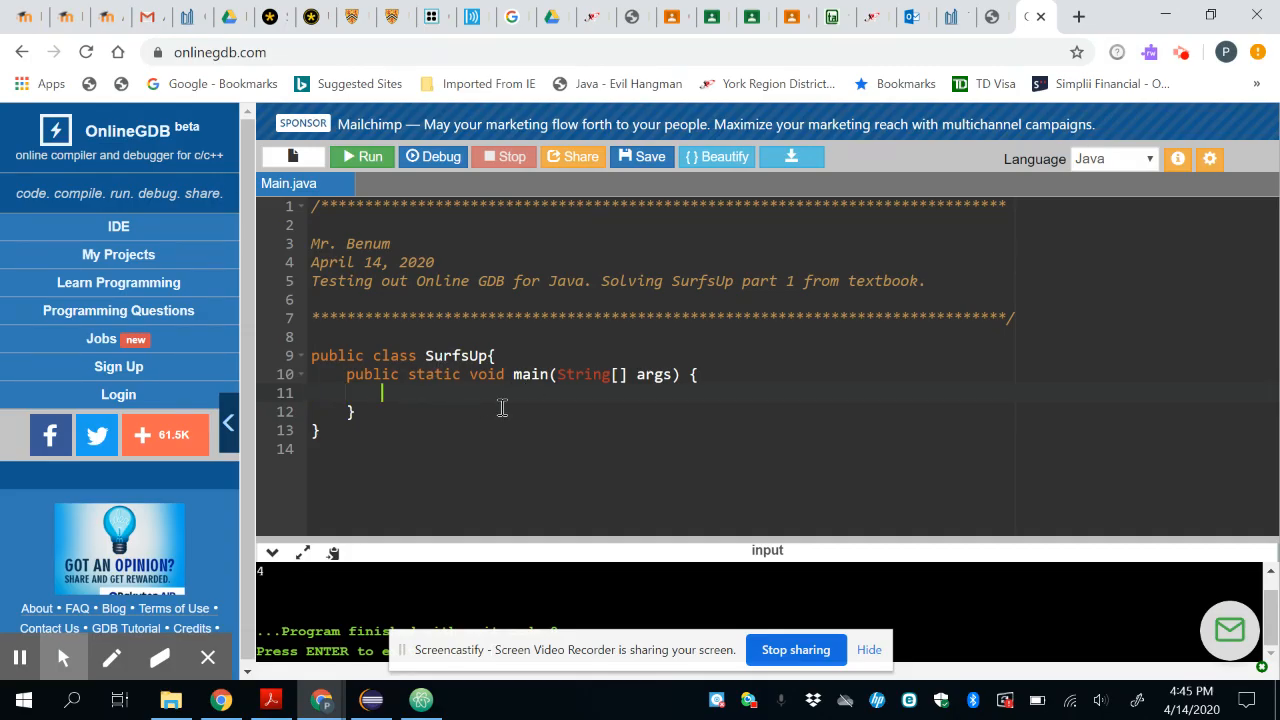
pyautogui.write('Syst')
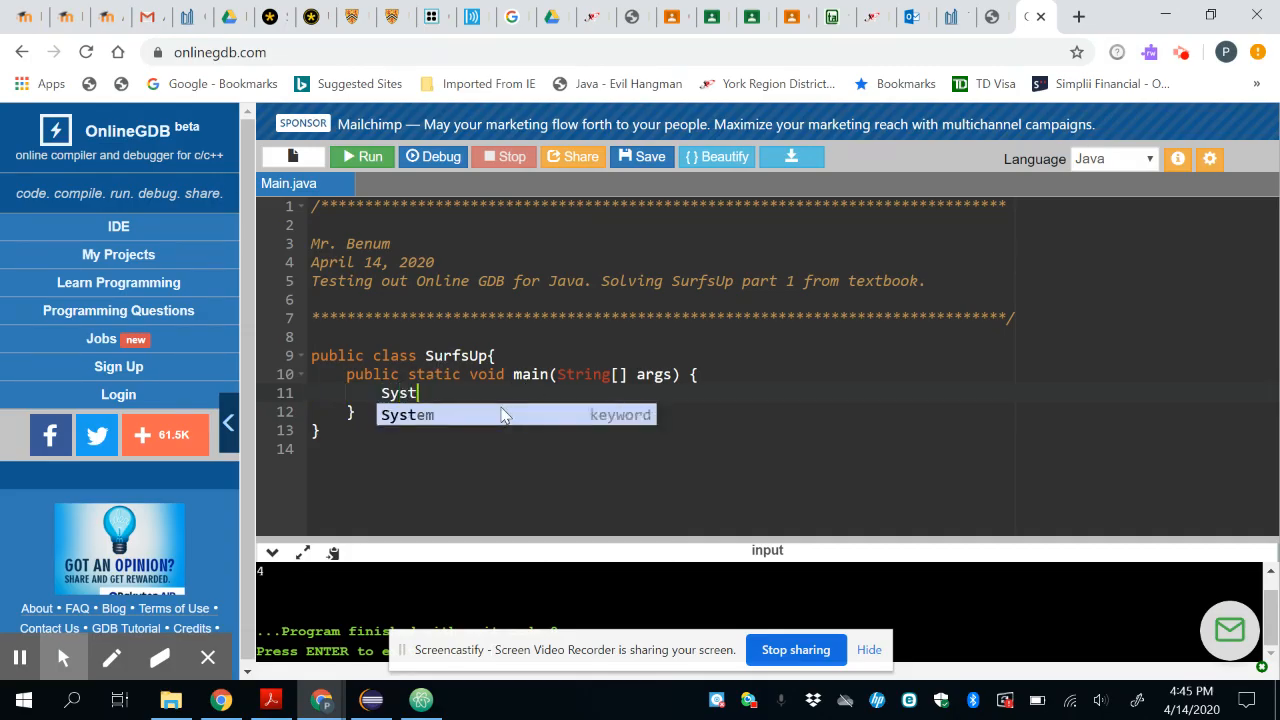
pyautogui.write('em.out.')
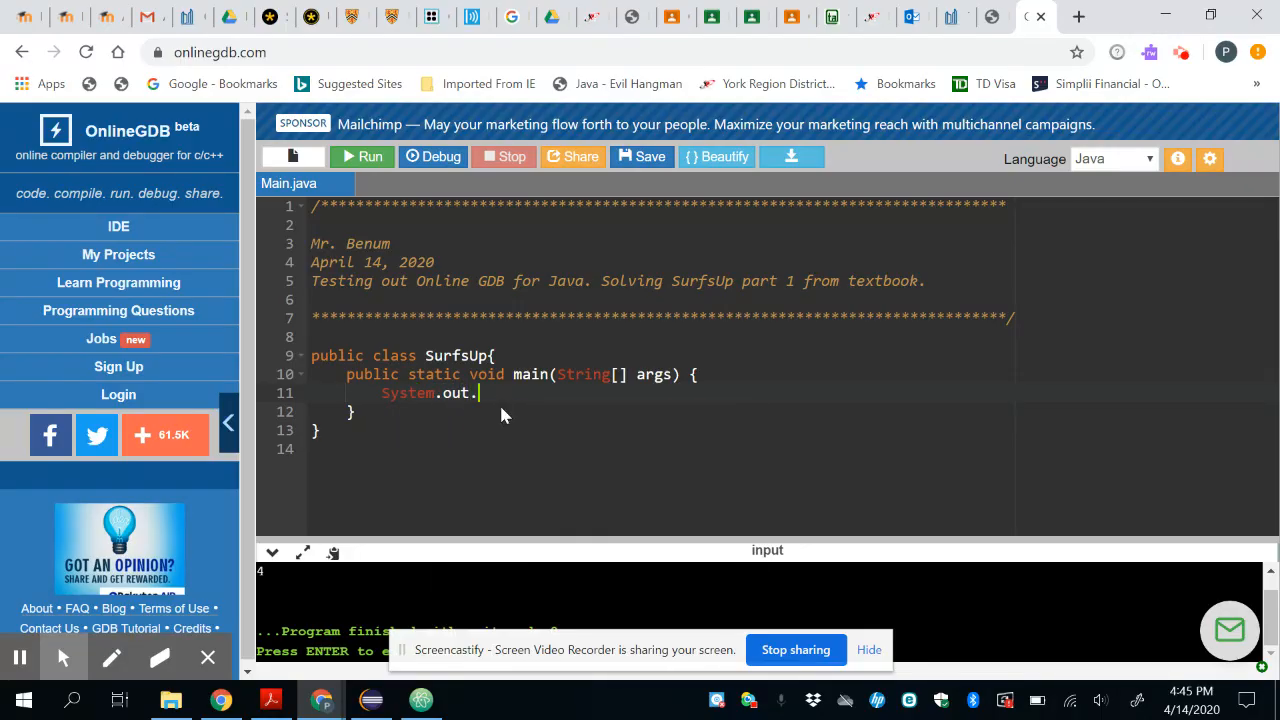
pyautogui.write('println')
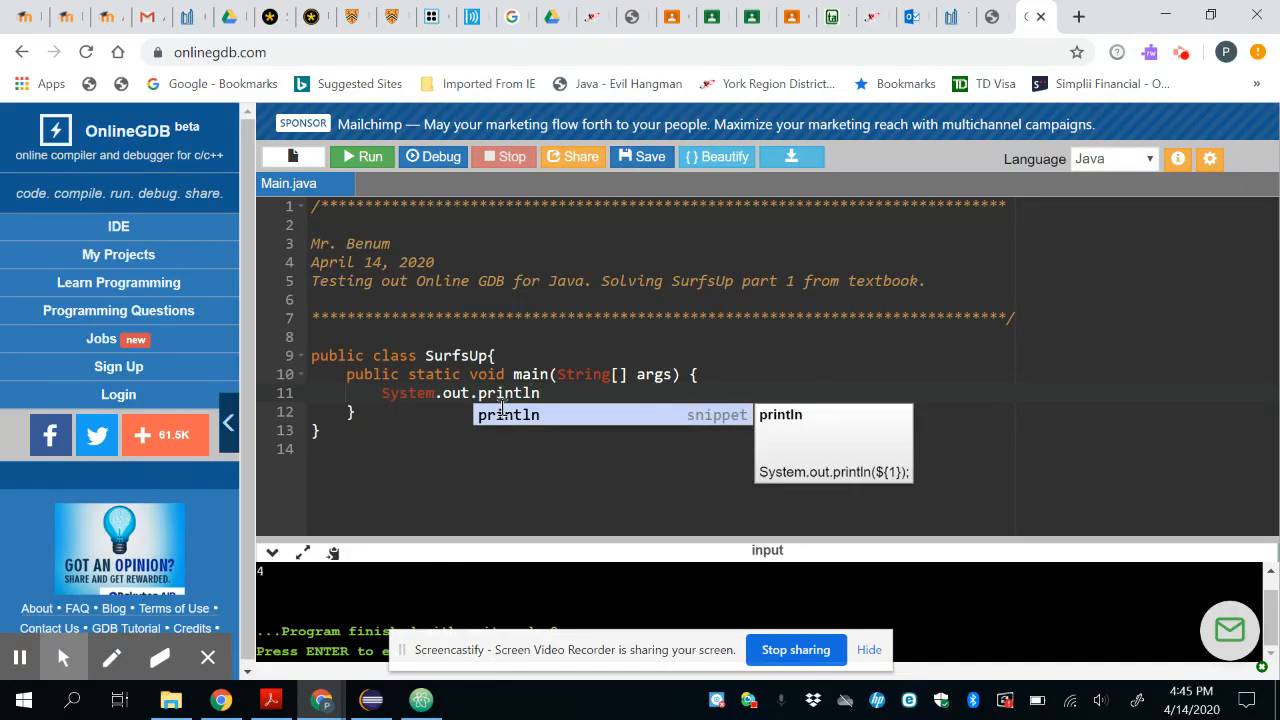
pyautogui.press('Enter')
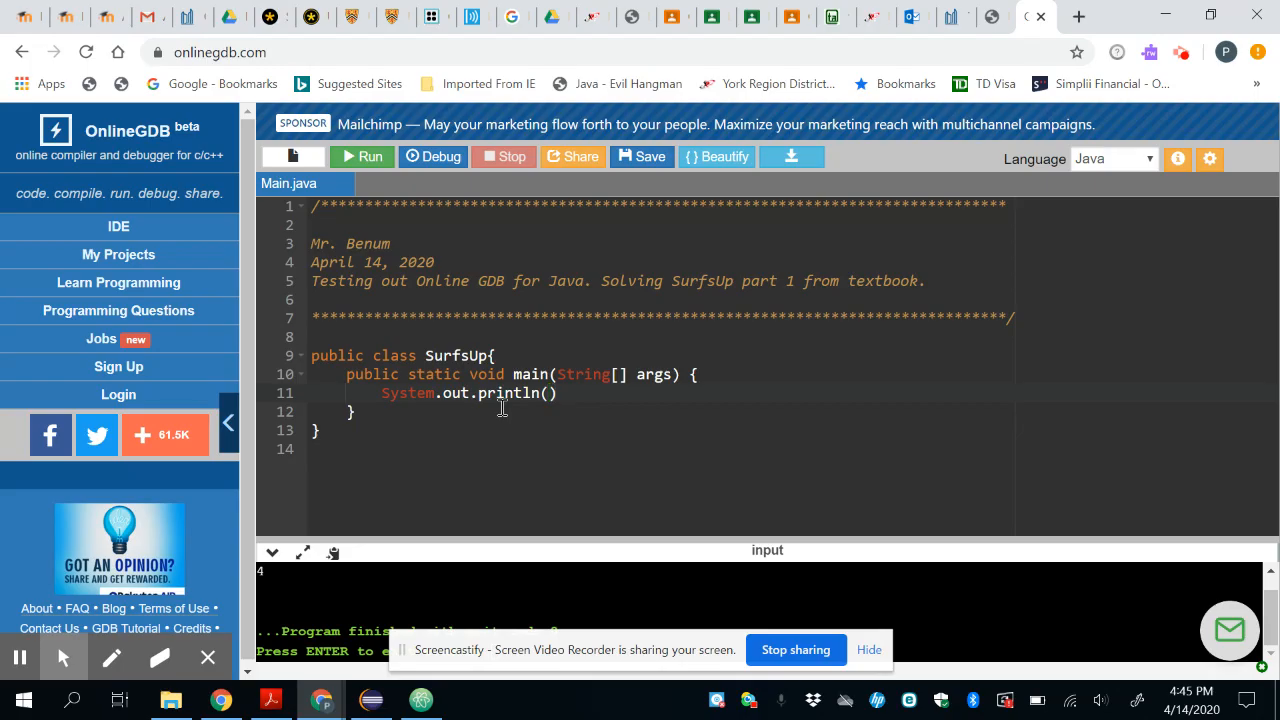
pyautogui.write('"Enter the')
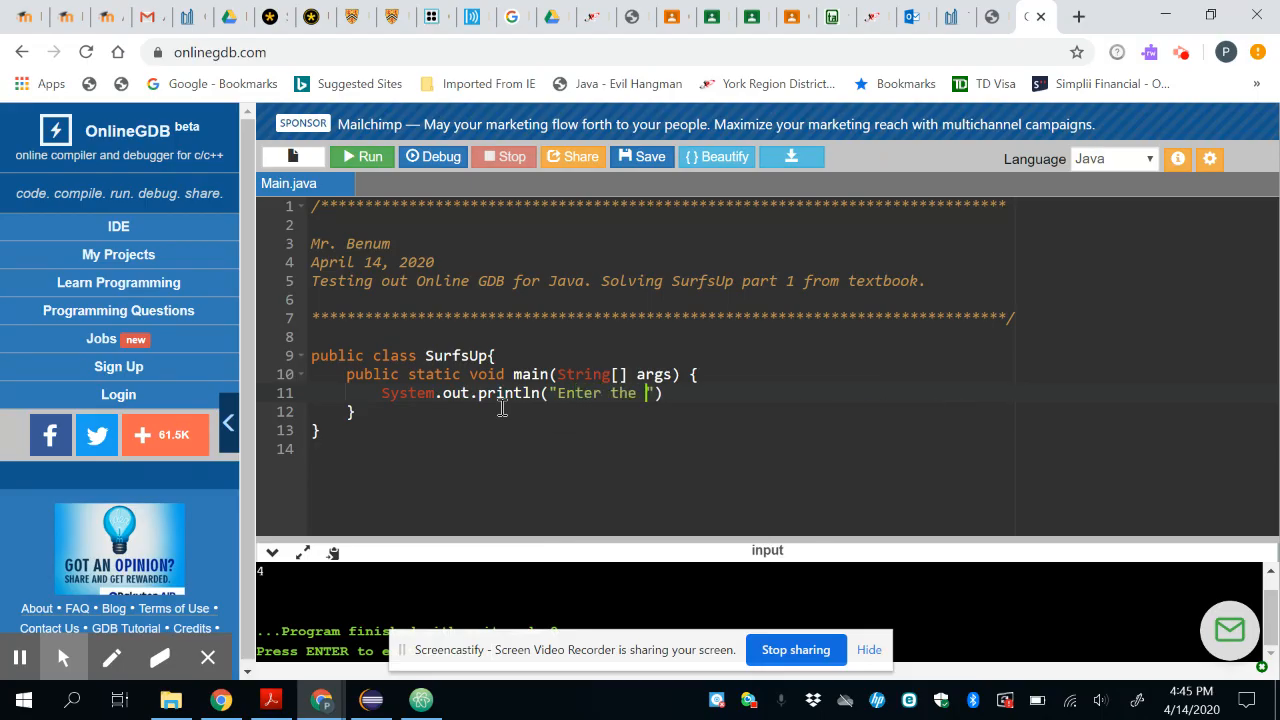
pyautogui.write('wave h')
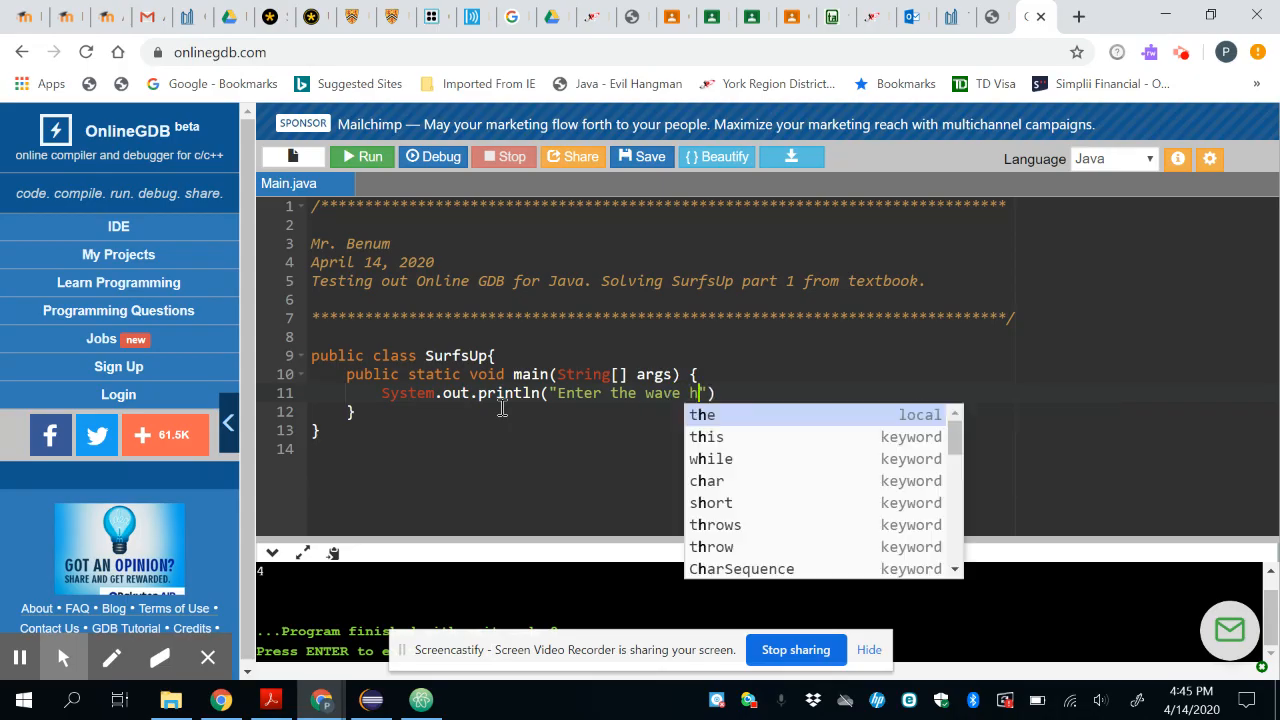
pyautogui.write('eight')
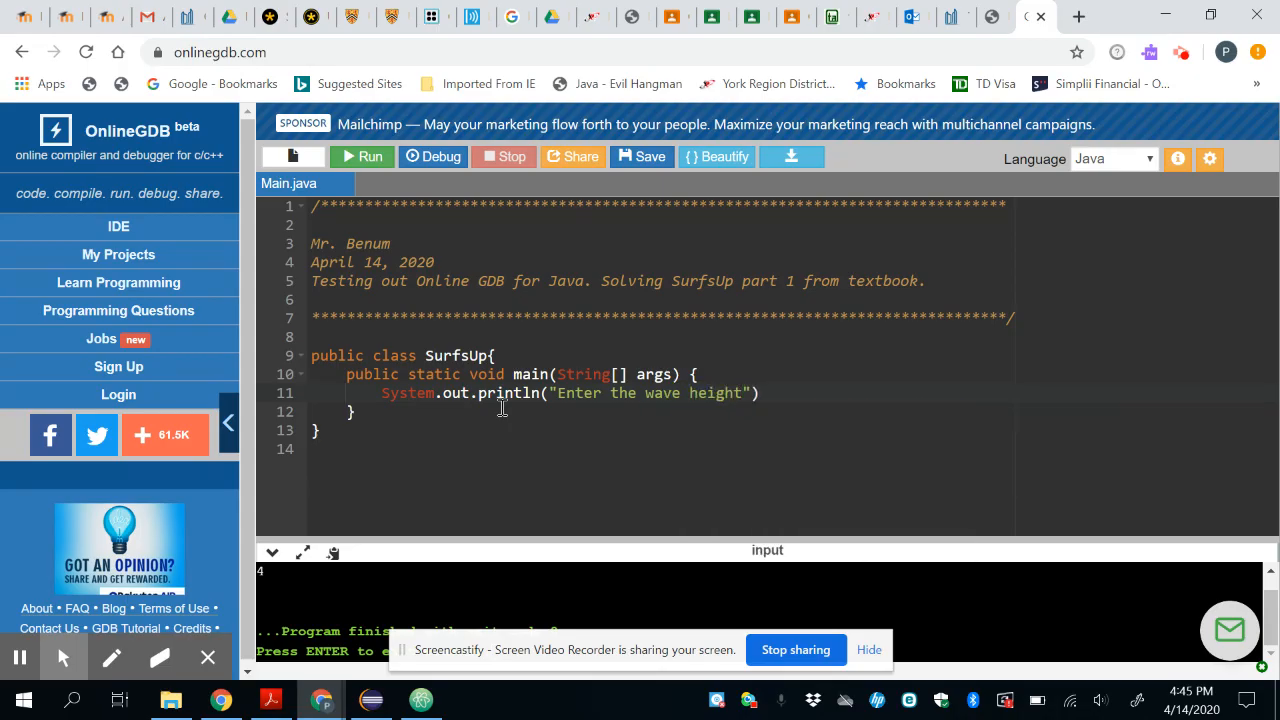
pyautogui.write(':')
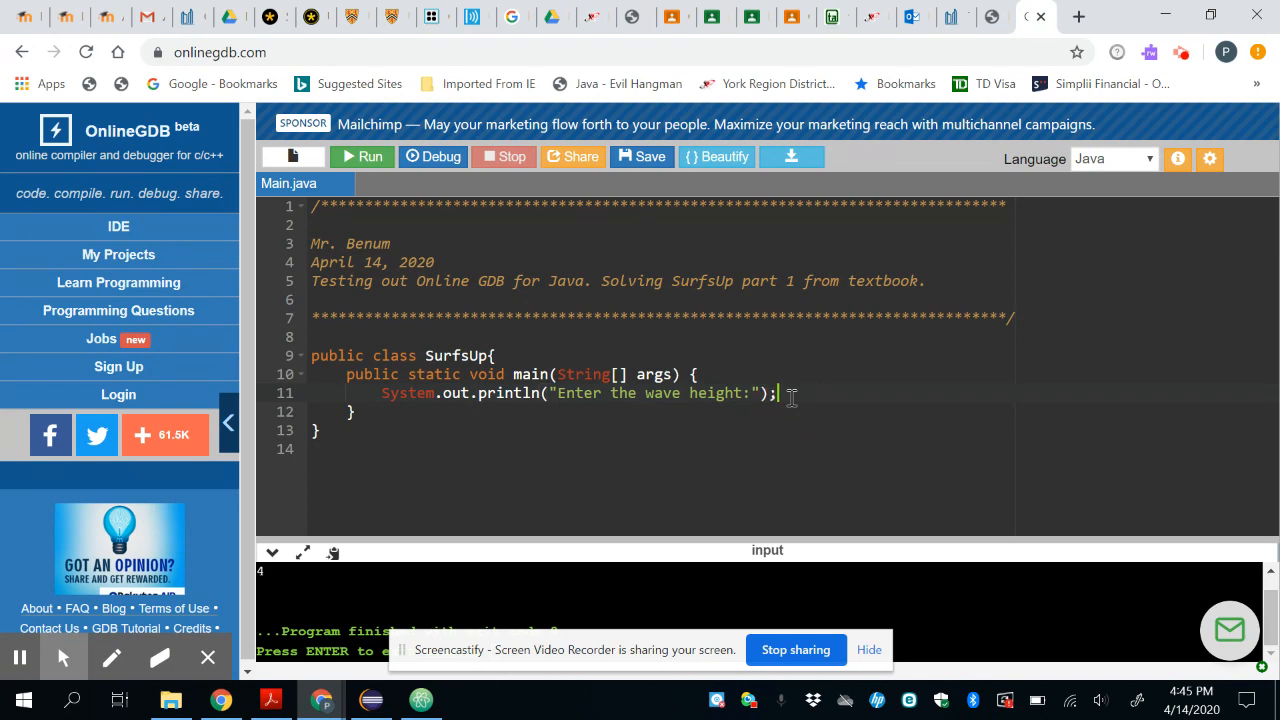
pyautogui.moveTo(358, 160)
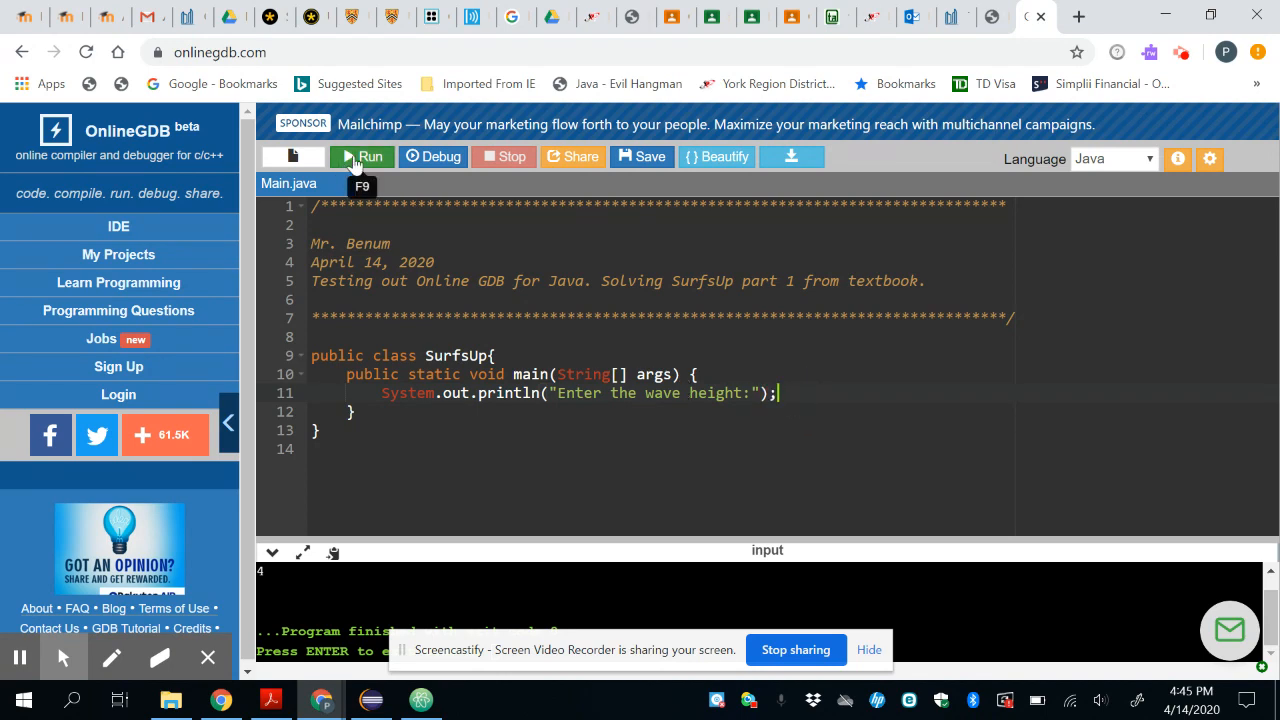
# - Run and try to save, dismiss the login popup, then rename the class back to Main
pyautogui.click(364, 156)
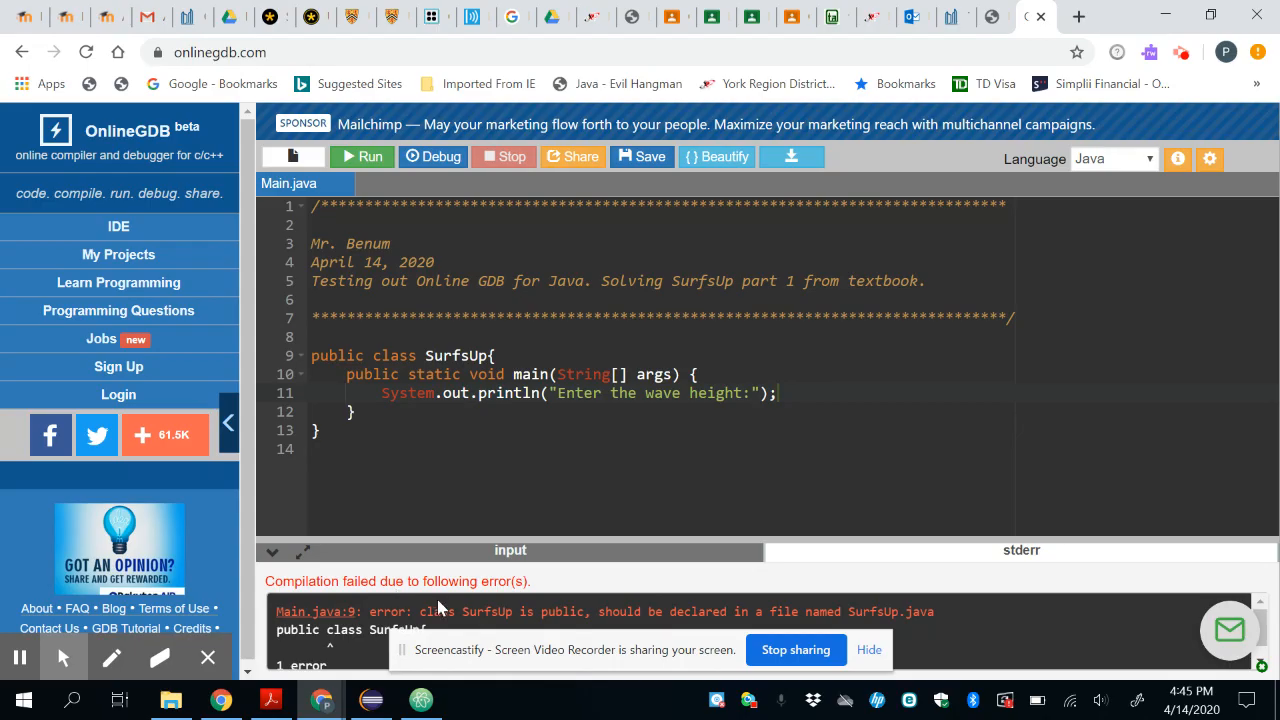
pyautogui.moveTo(560, 608)
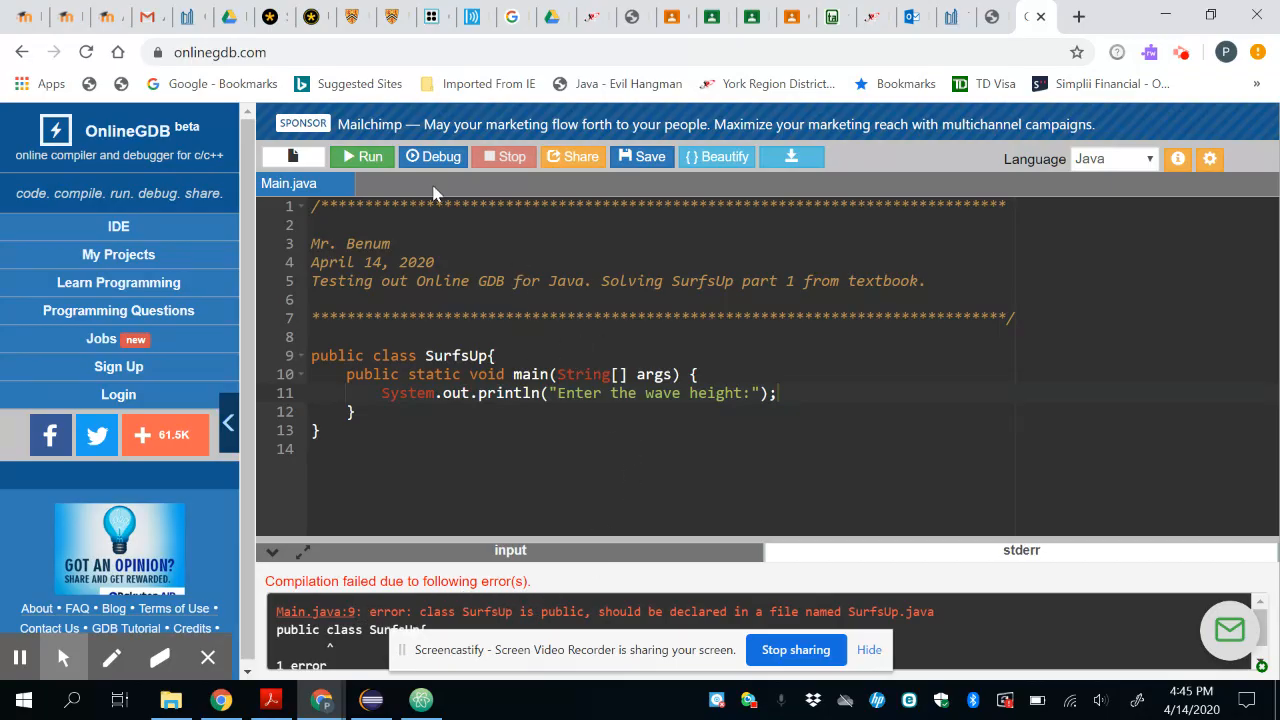
pyautogui.moveTo(452, 356)
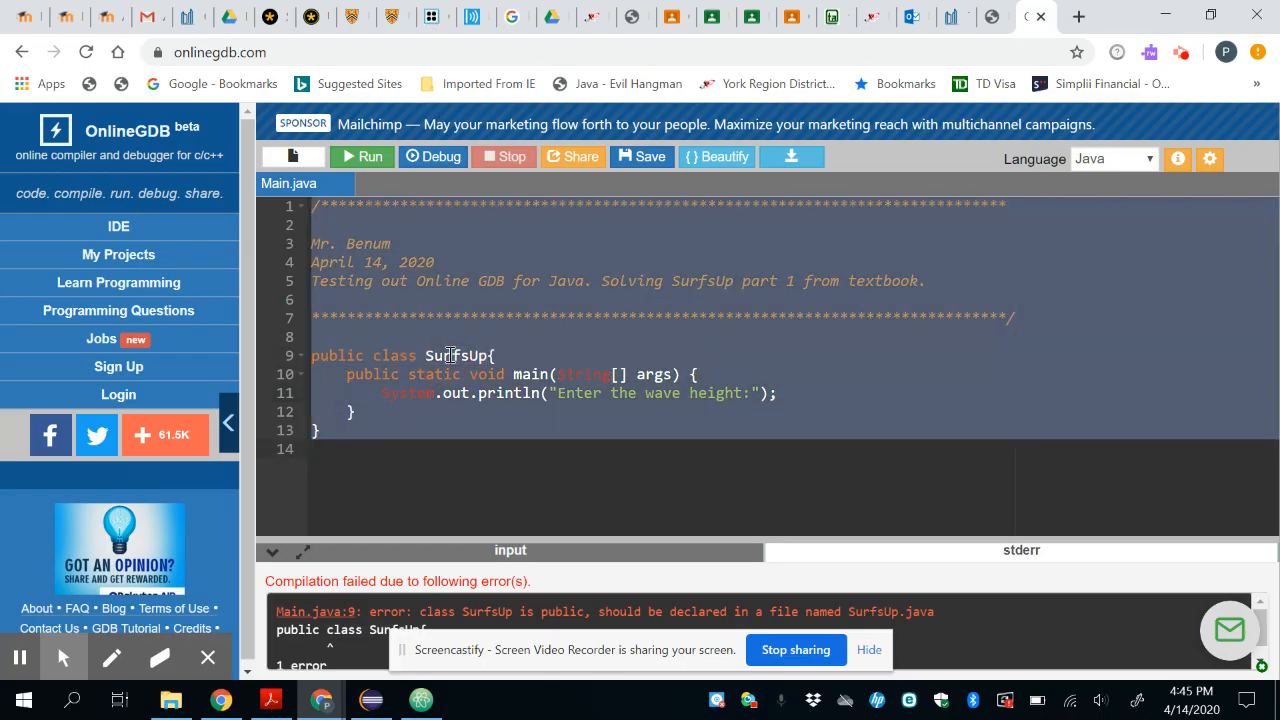
pyautogui.click(640, 156)
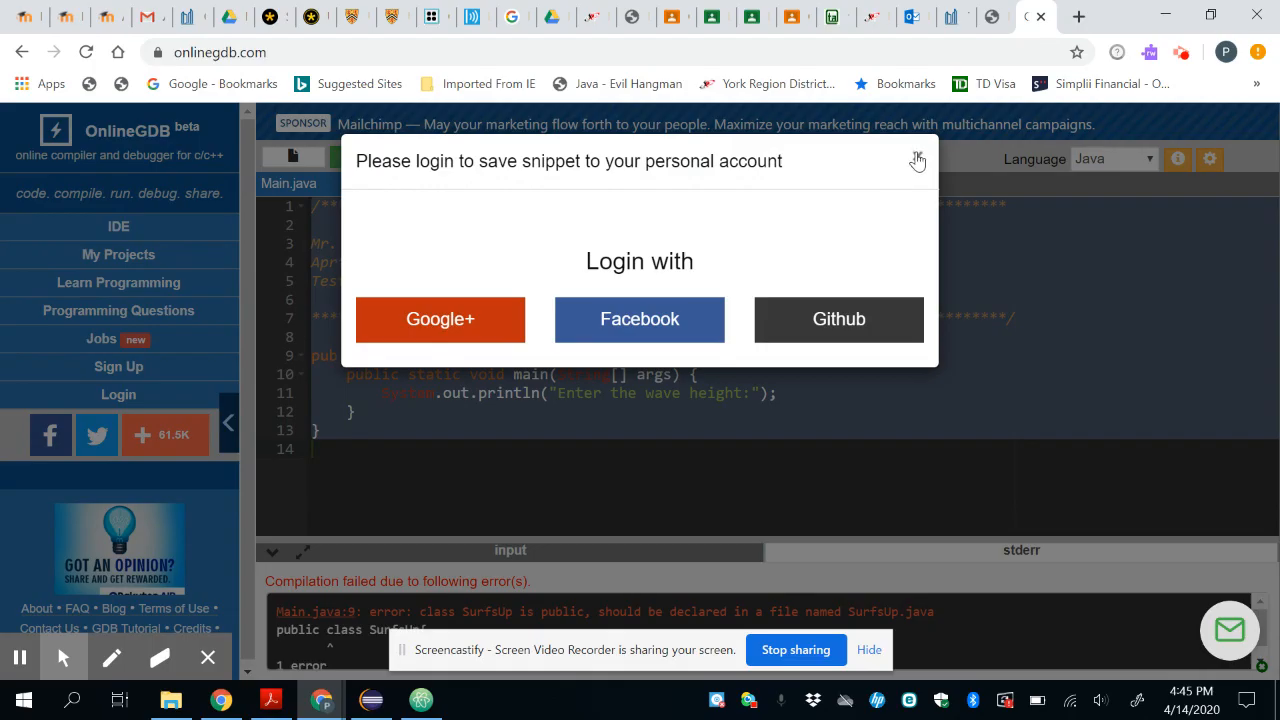
pyautogui.click(918, 160)
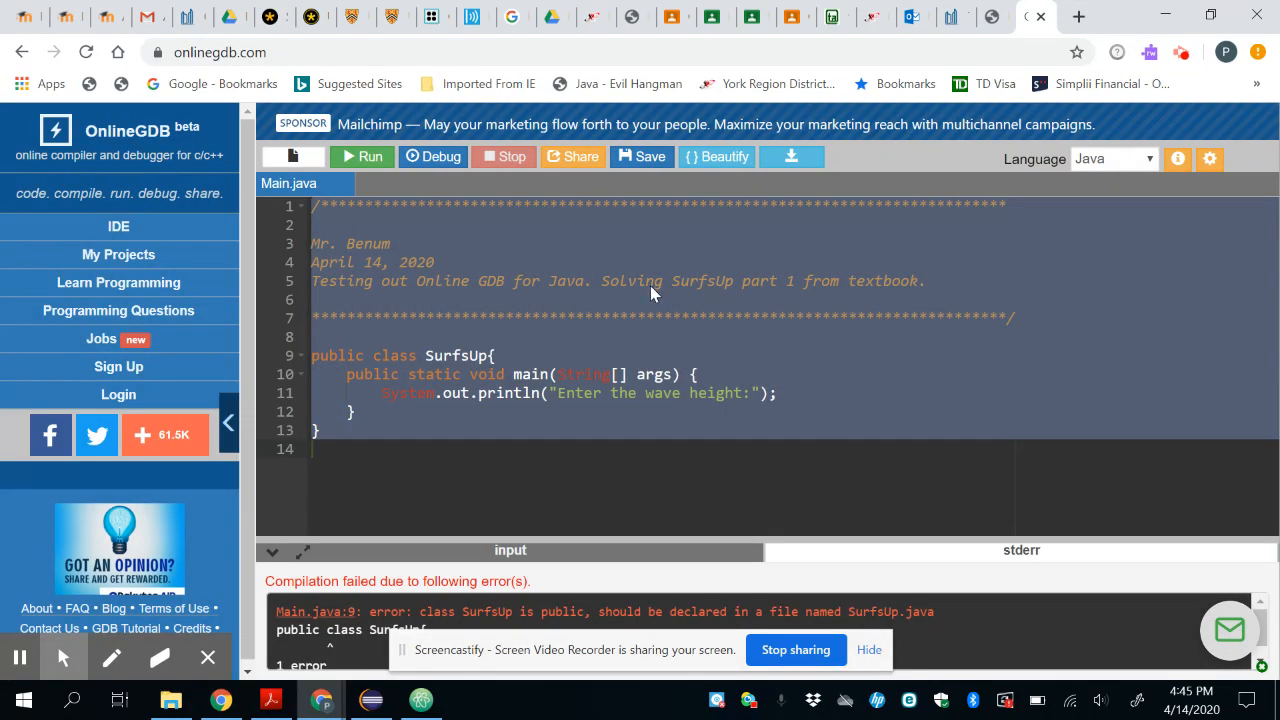
pyautogui.moveTo(458, 356)
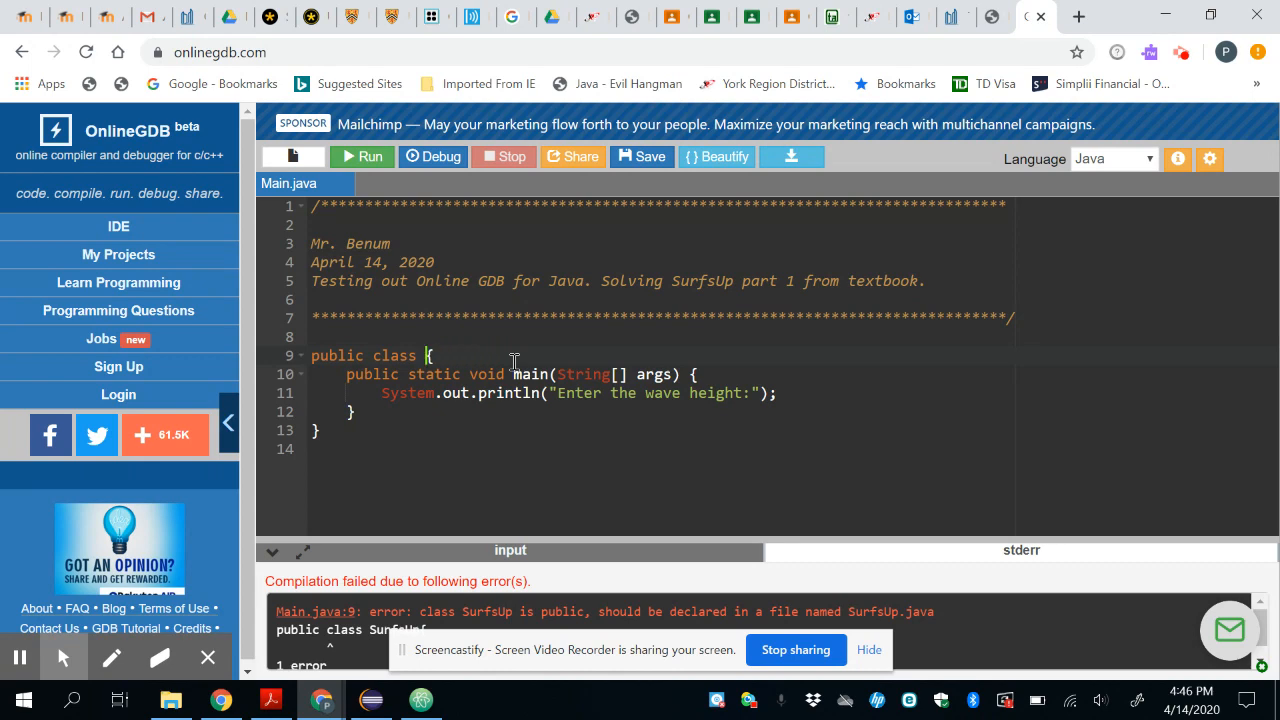
pyautogui.write('Main')
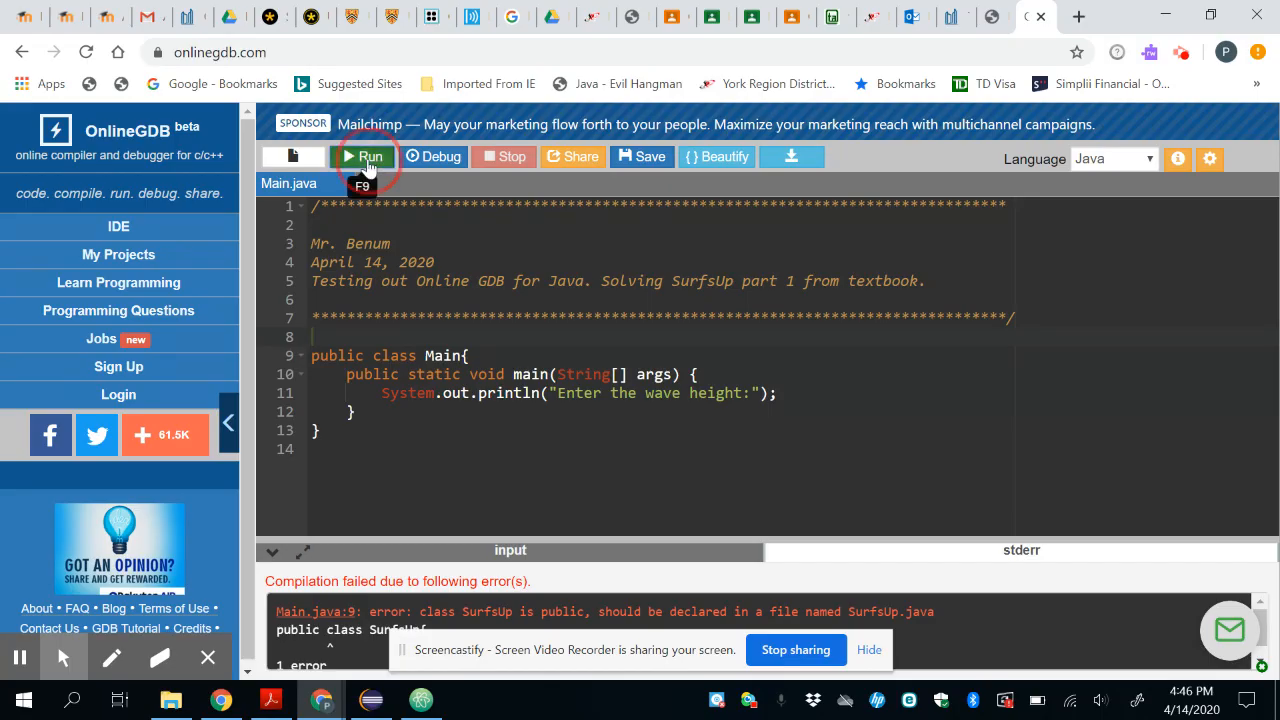
# - Run the program, then add an '// input' comment after the prompt println
pyautogui.click(364, 156)
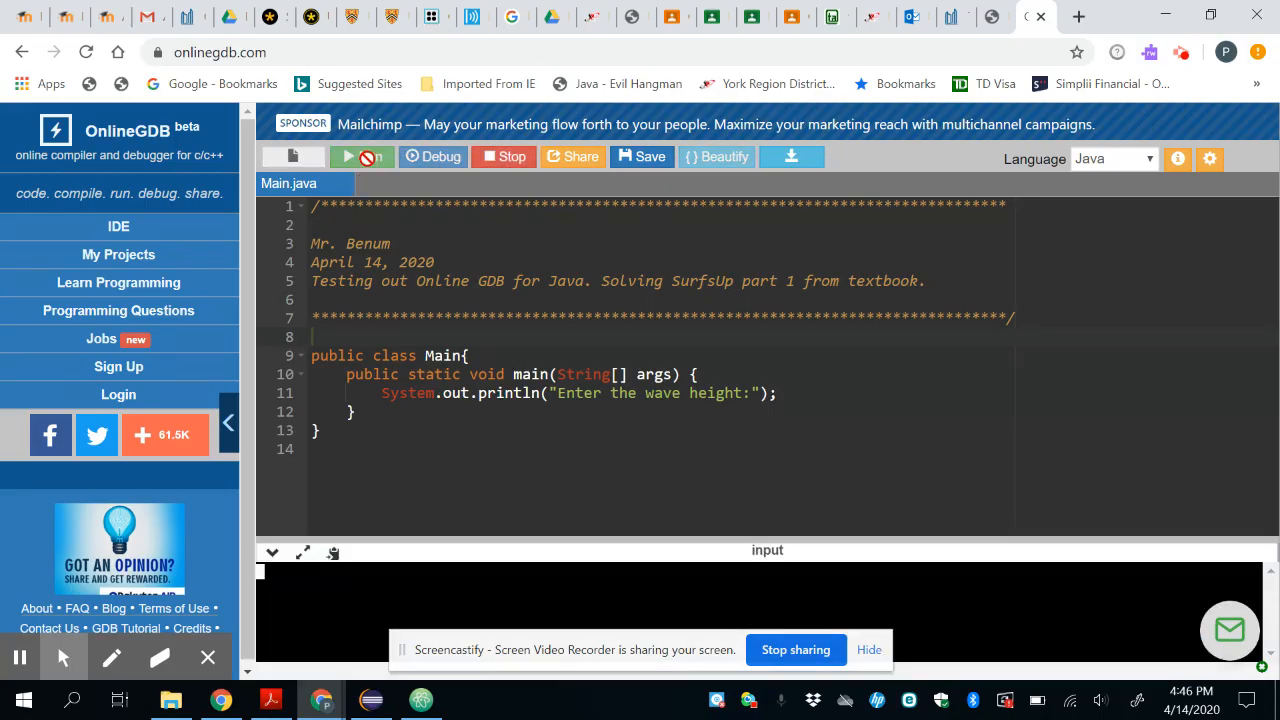
pyautogui.click(364, 156)
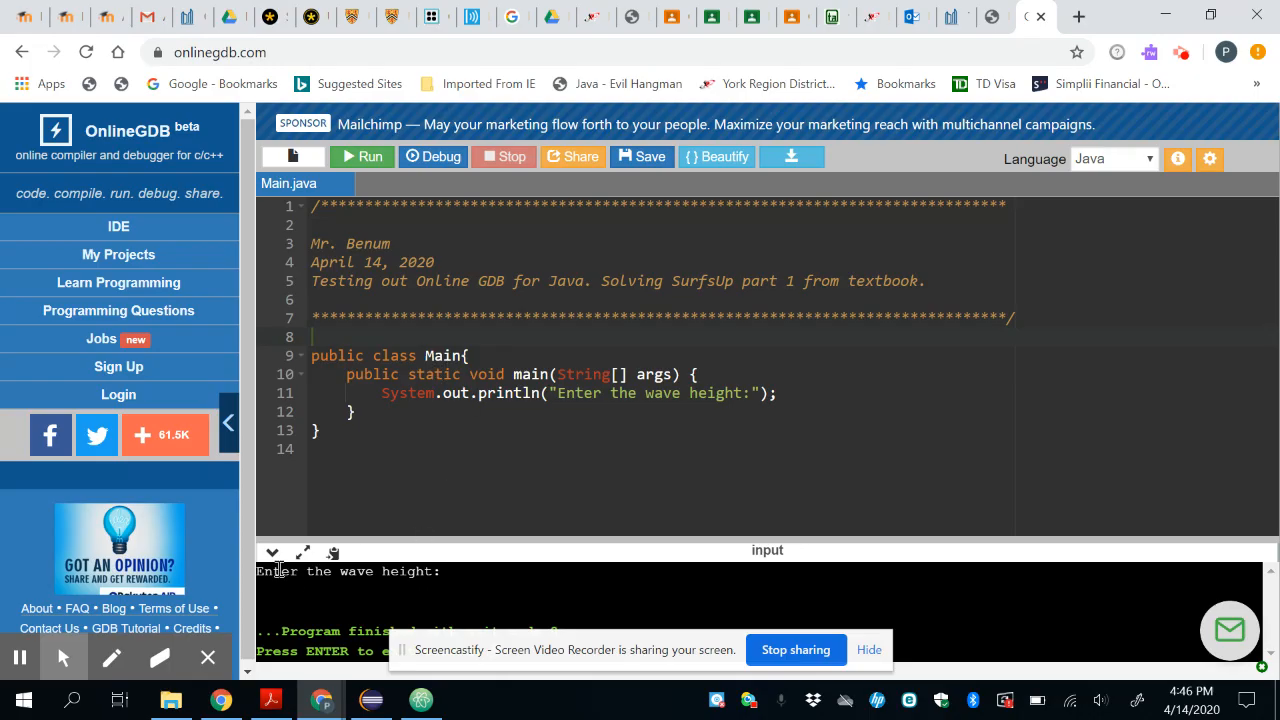
pyautogui.moveTo(436, 564)
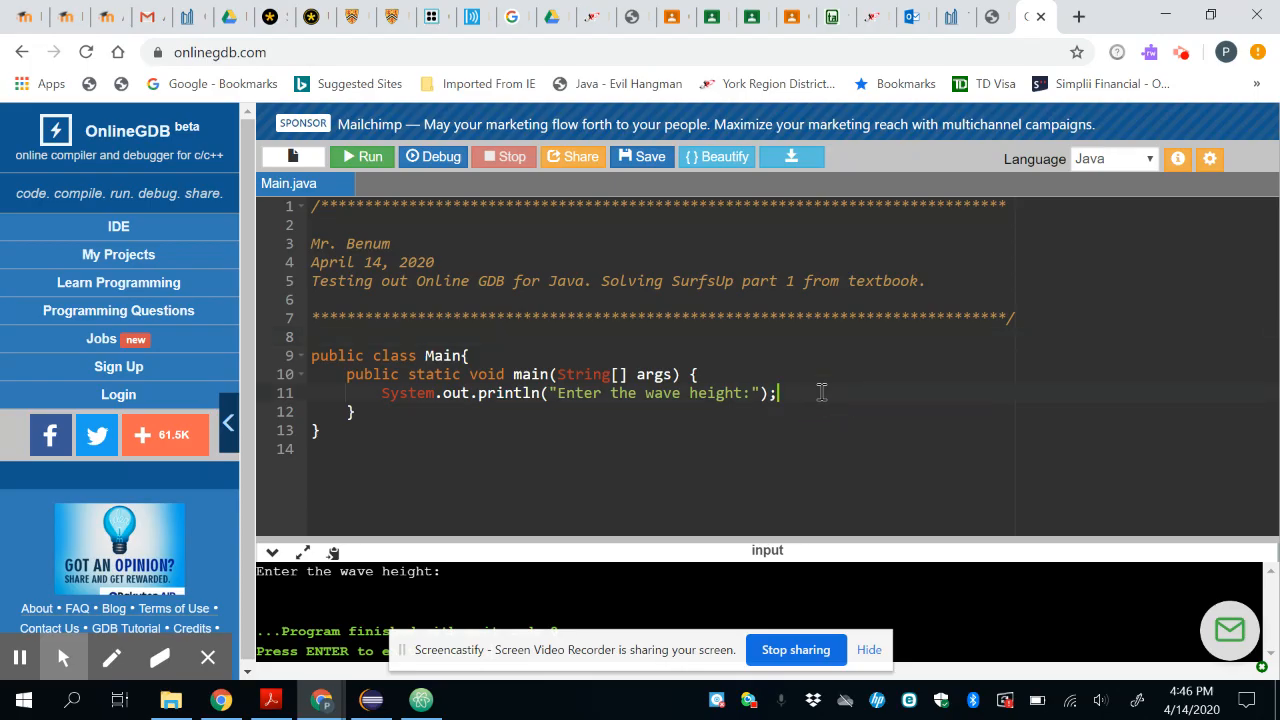
pyautogui.write('//')
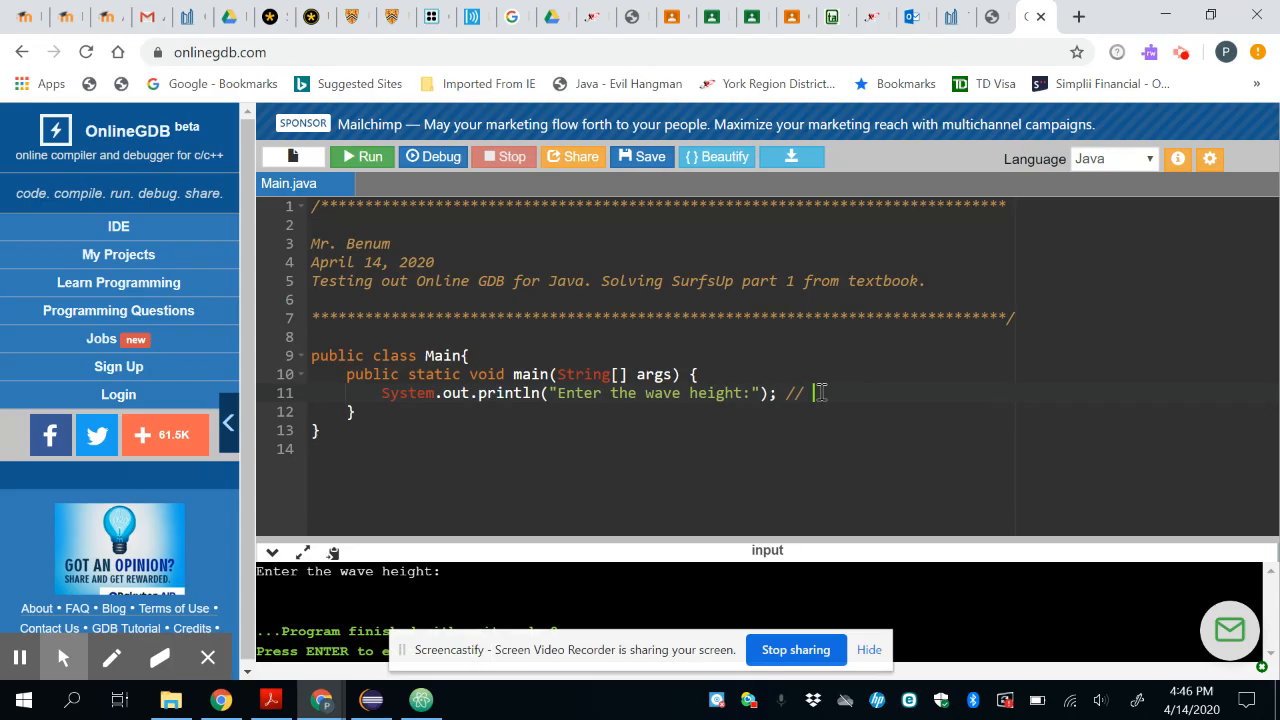
pyautogui.write('input prom')
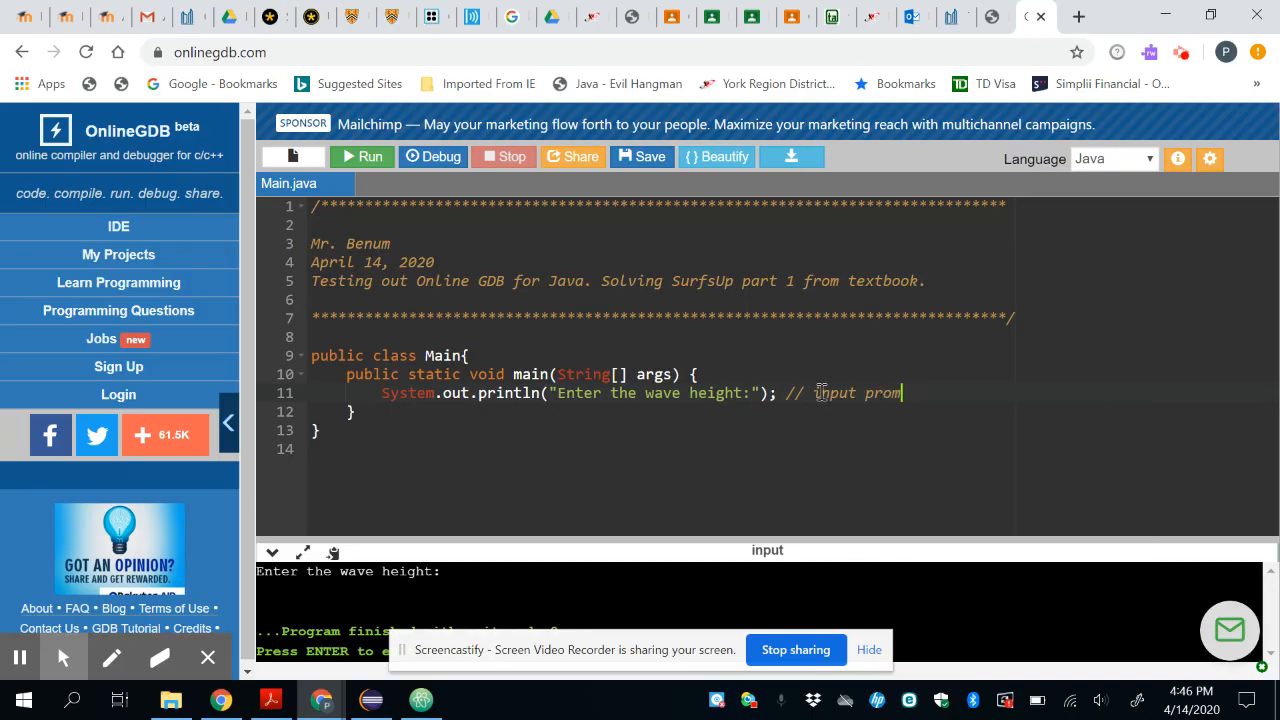
pyautogui.write('t')
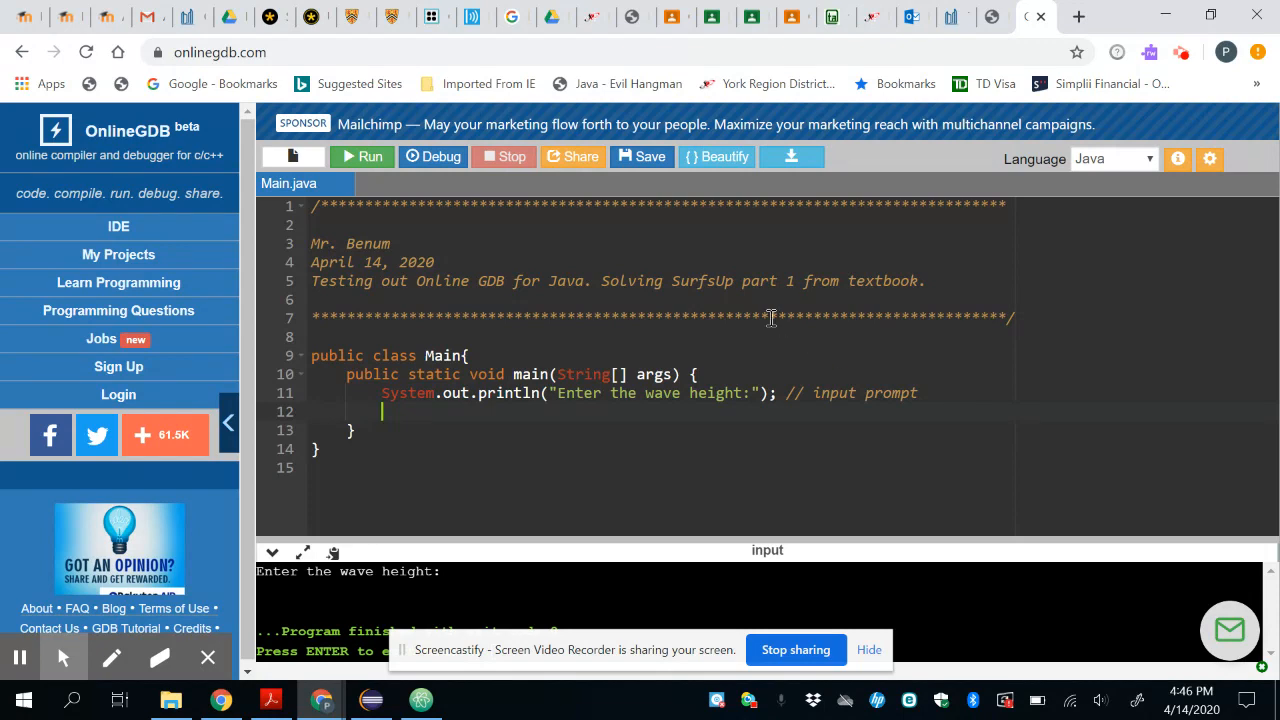
# - Add 'import java.util.Scanner;' above the class
pyautogui.write('i')
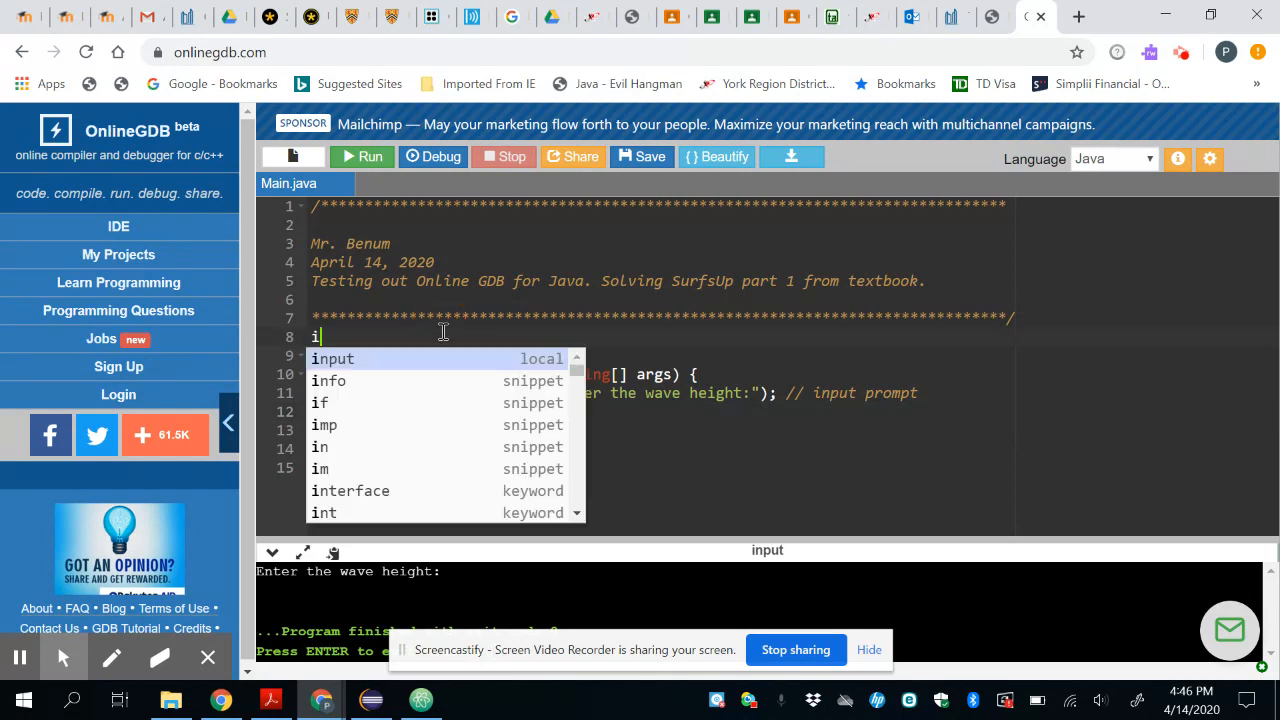
pyautogui.write('mport')
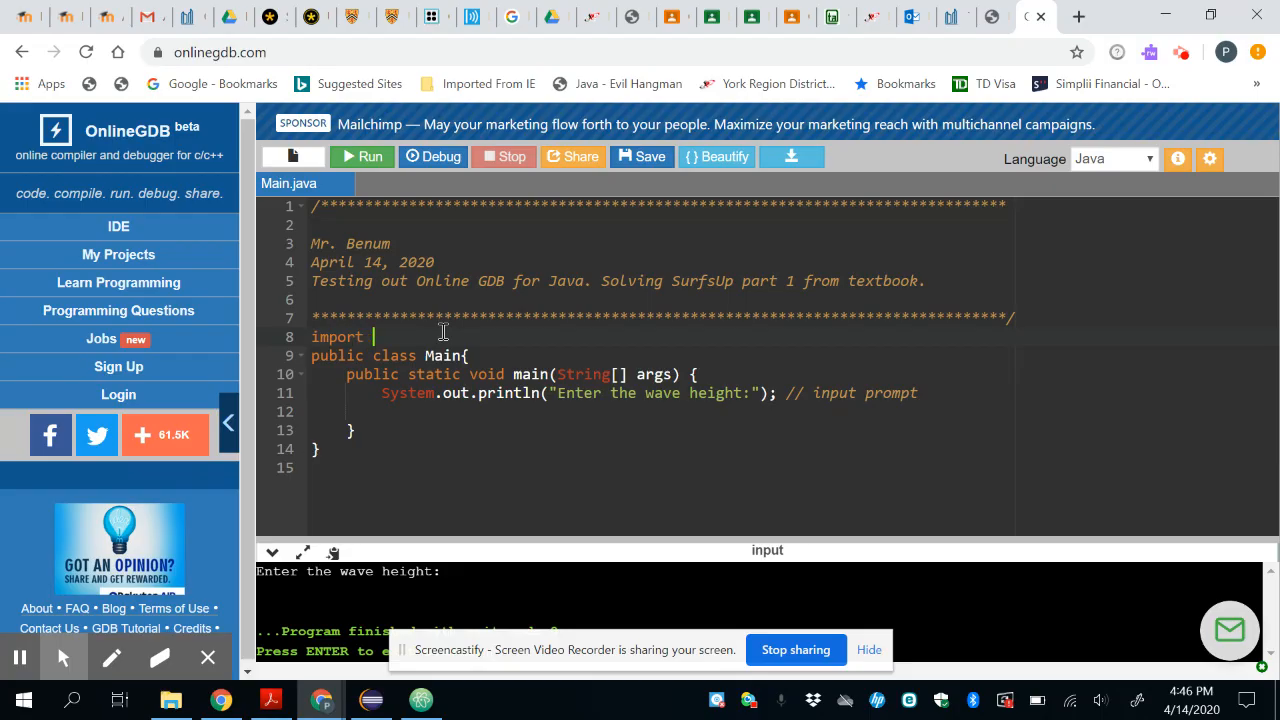
pyautogui.write('java.util')
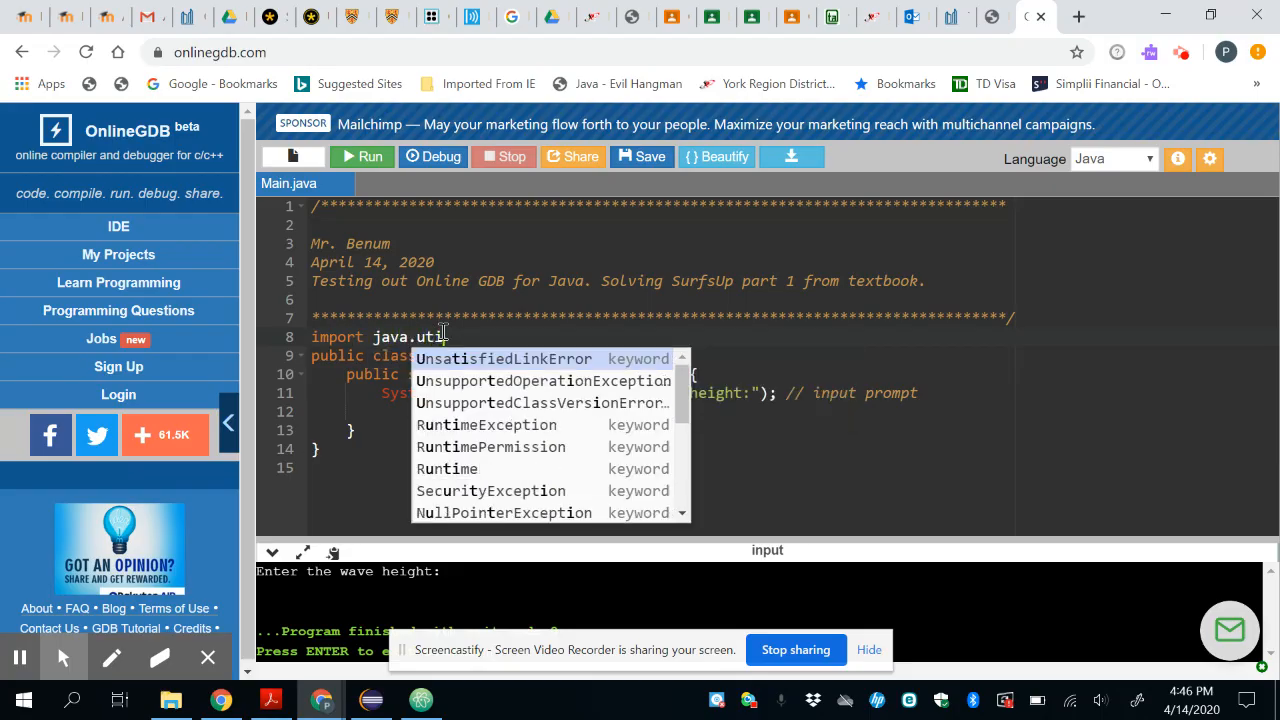
pyautogui.write('.Scanner')
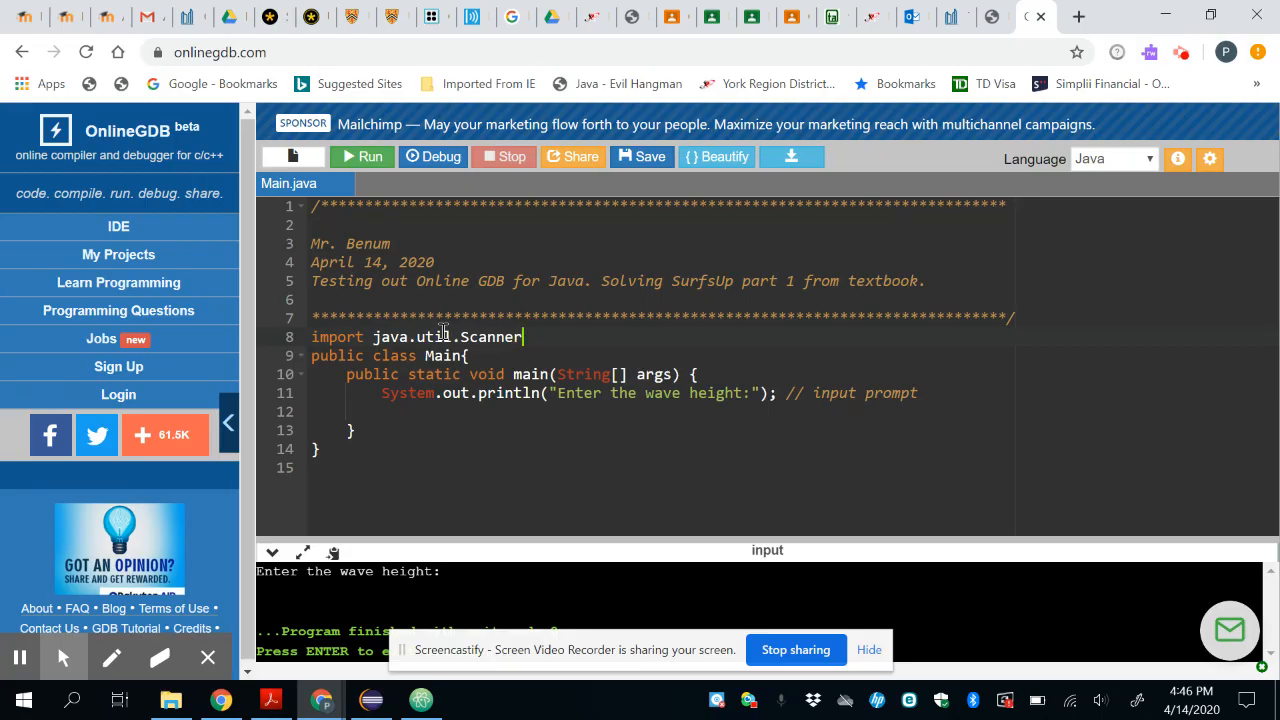
pyautogui.write(';')
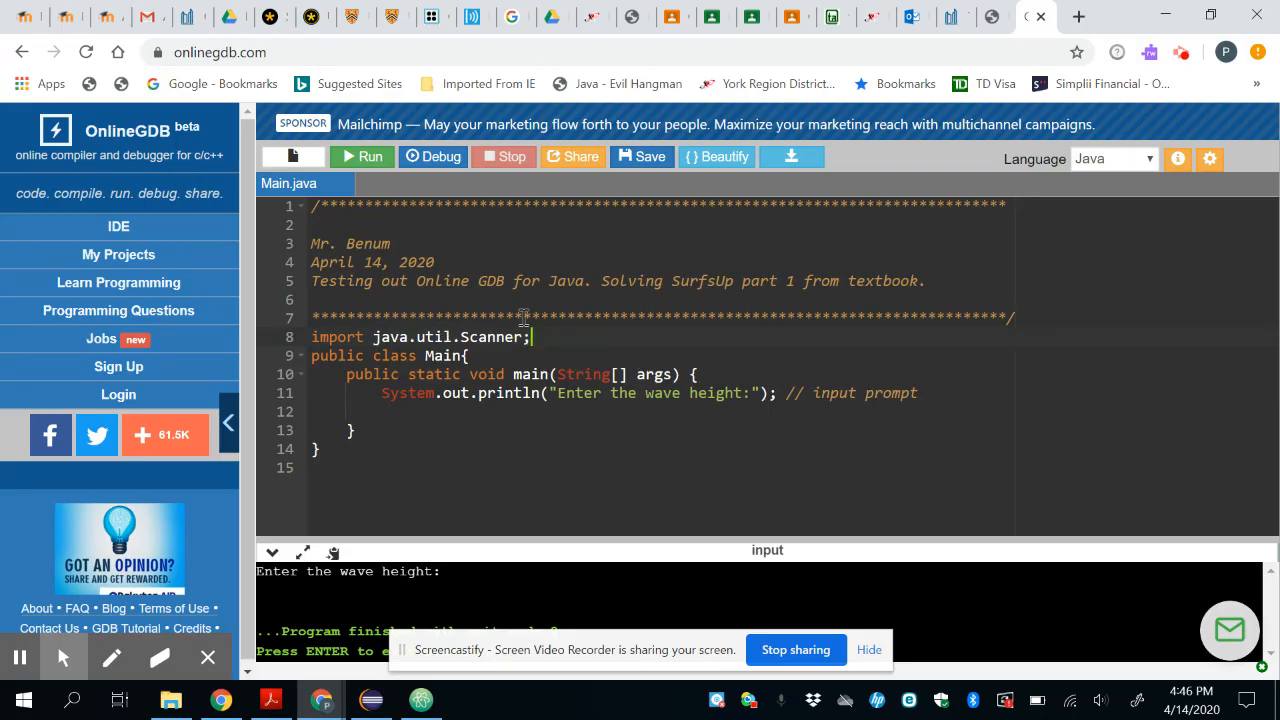
pyautogui.moveTo(484, 400)
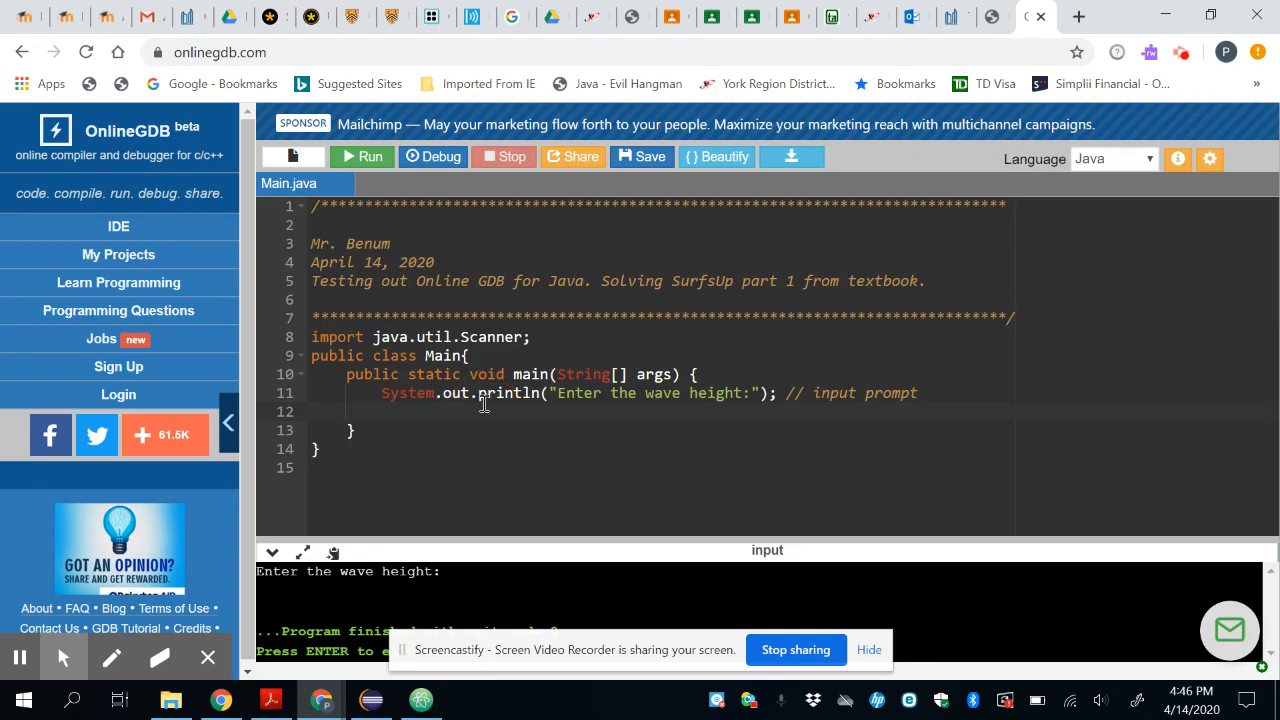
pyautogui.moveTo(678, 390)
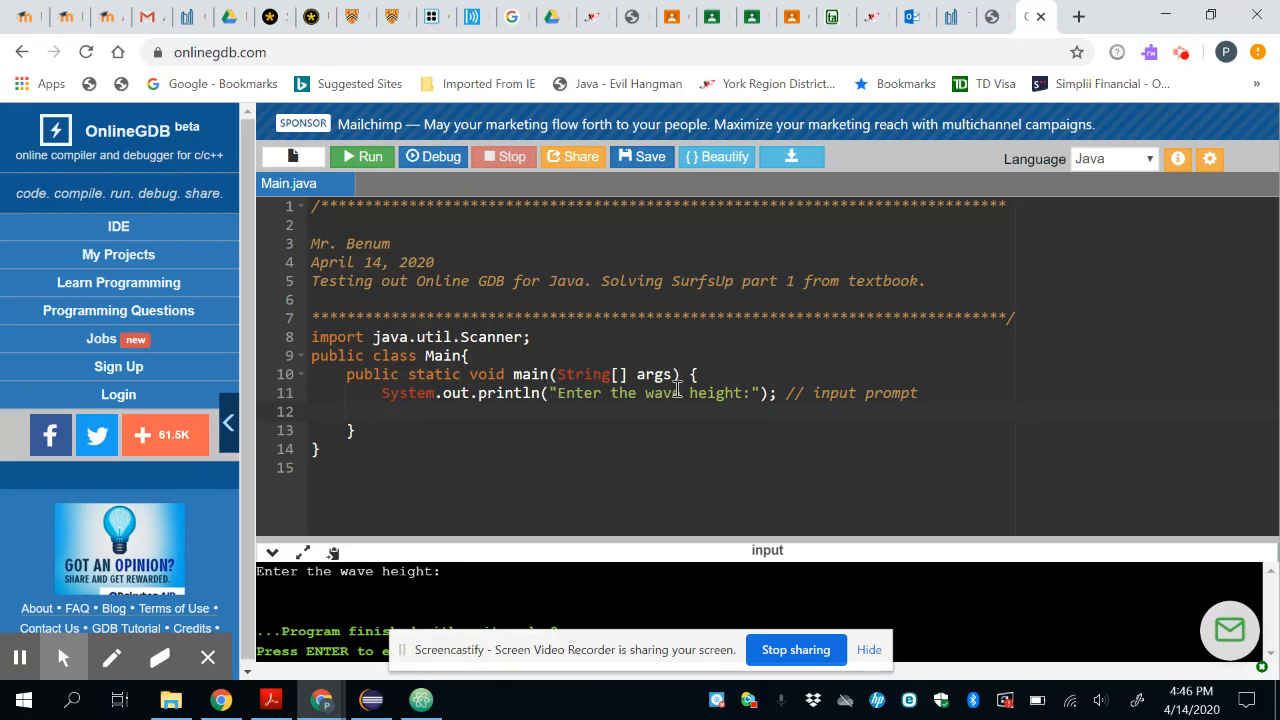
# - Create a Scanner named input on System.in inside main
pyautogui.press('Enter')
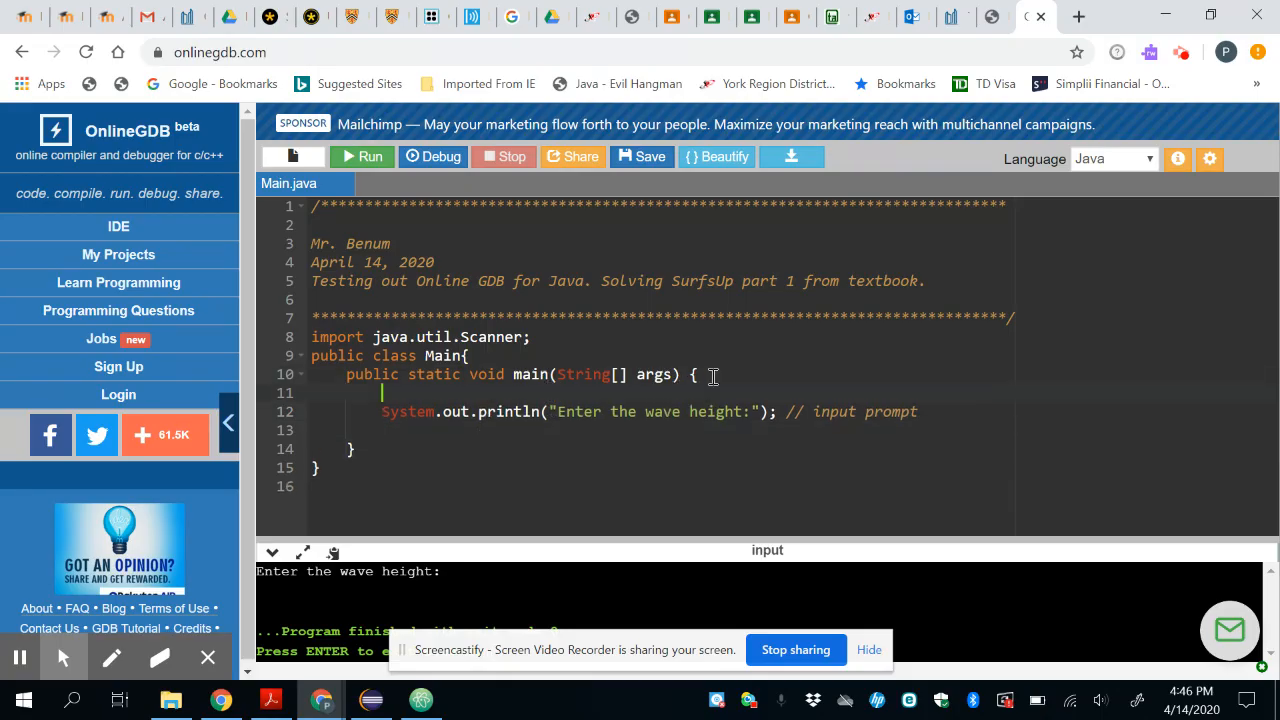
pyautogui.write('Scanner input')
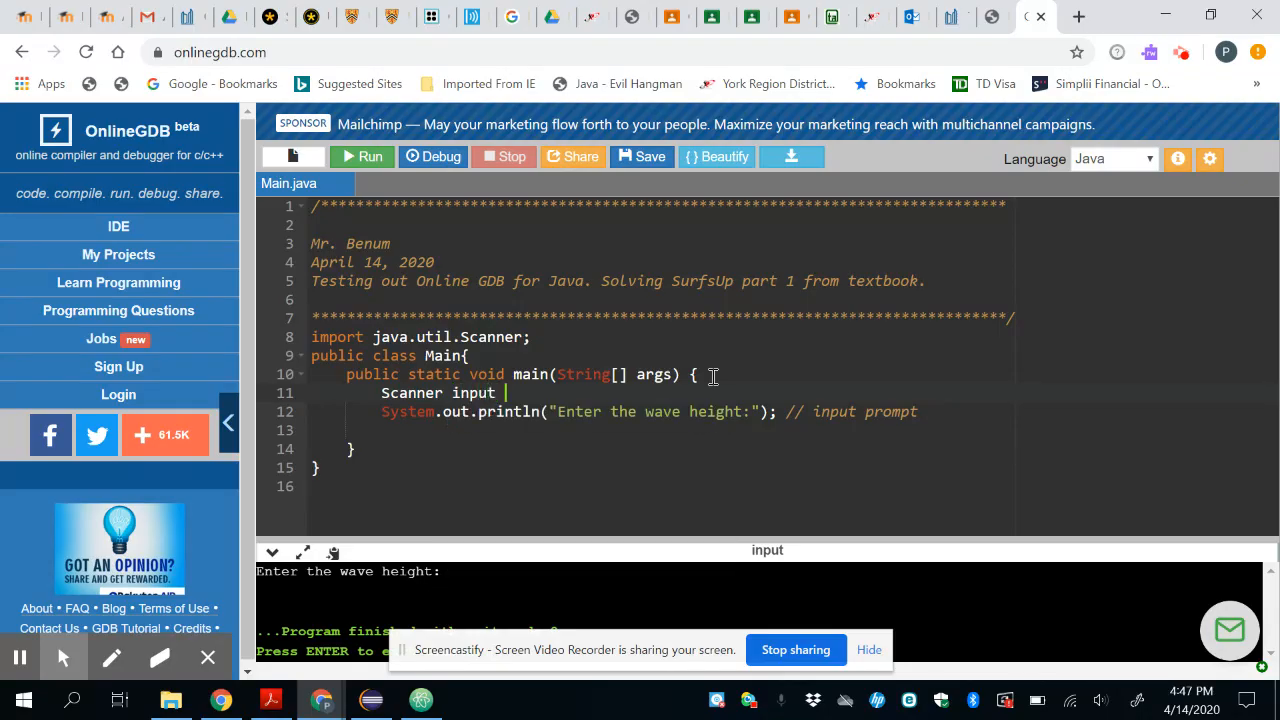
pyautogui.write('= new')
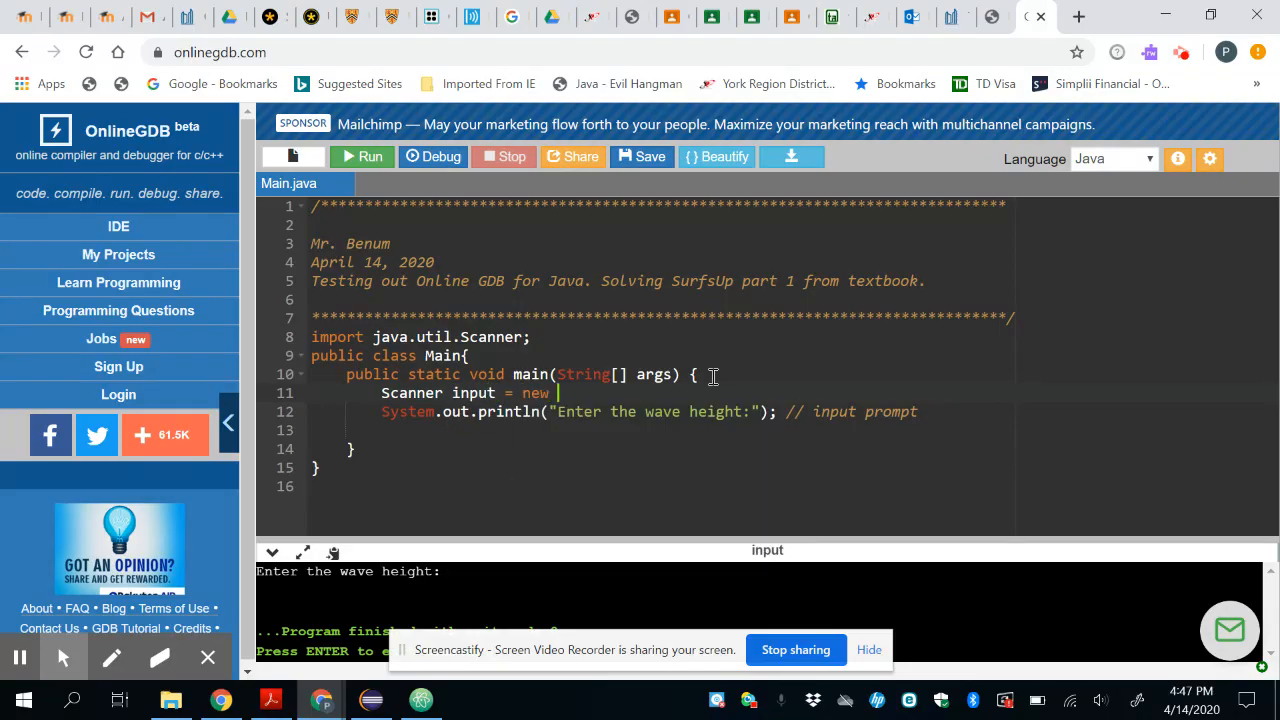
pyautogui.write('Scanner')
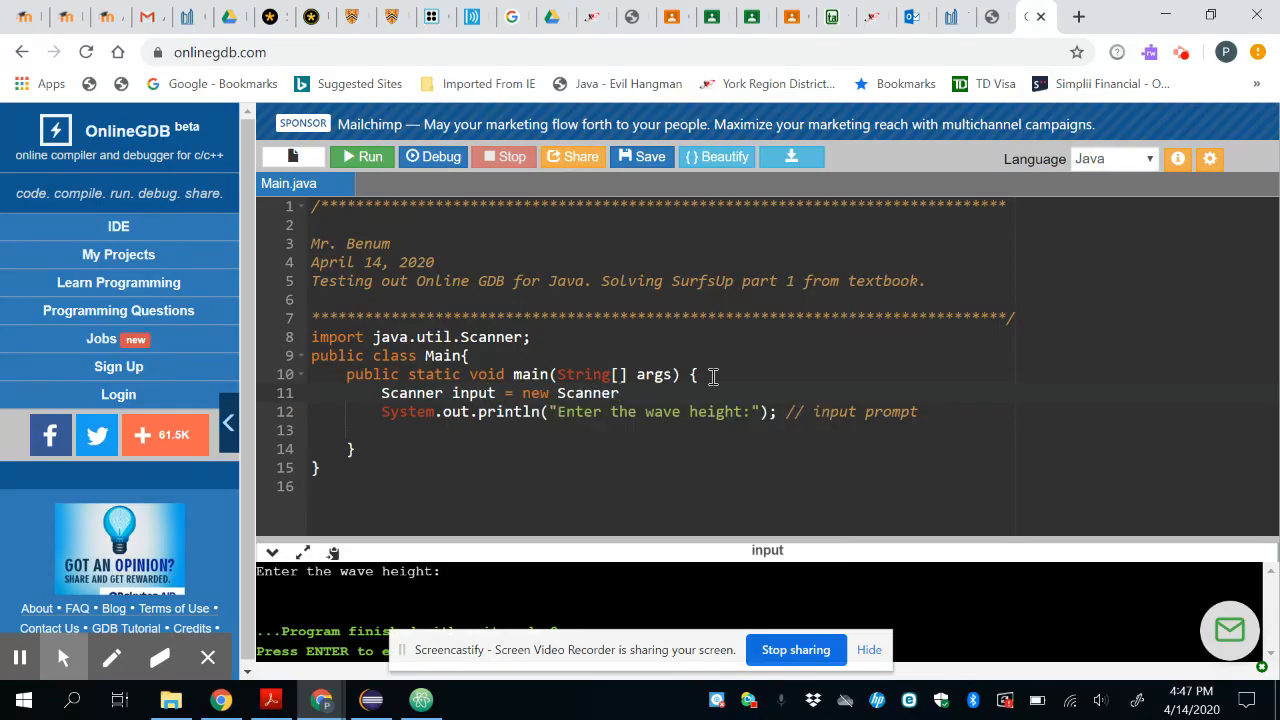
pyautogui.write('(System')
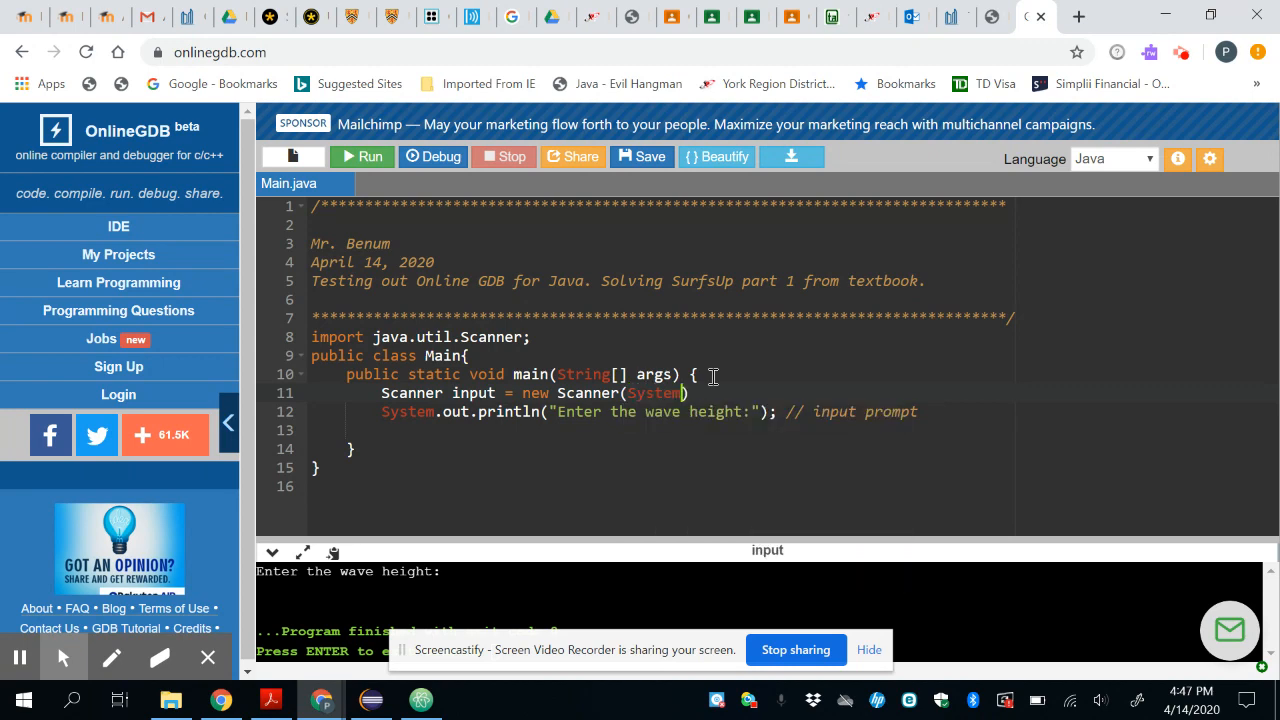
pyautogui.write('.in')
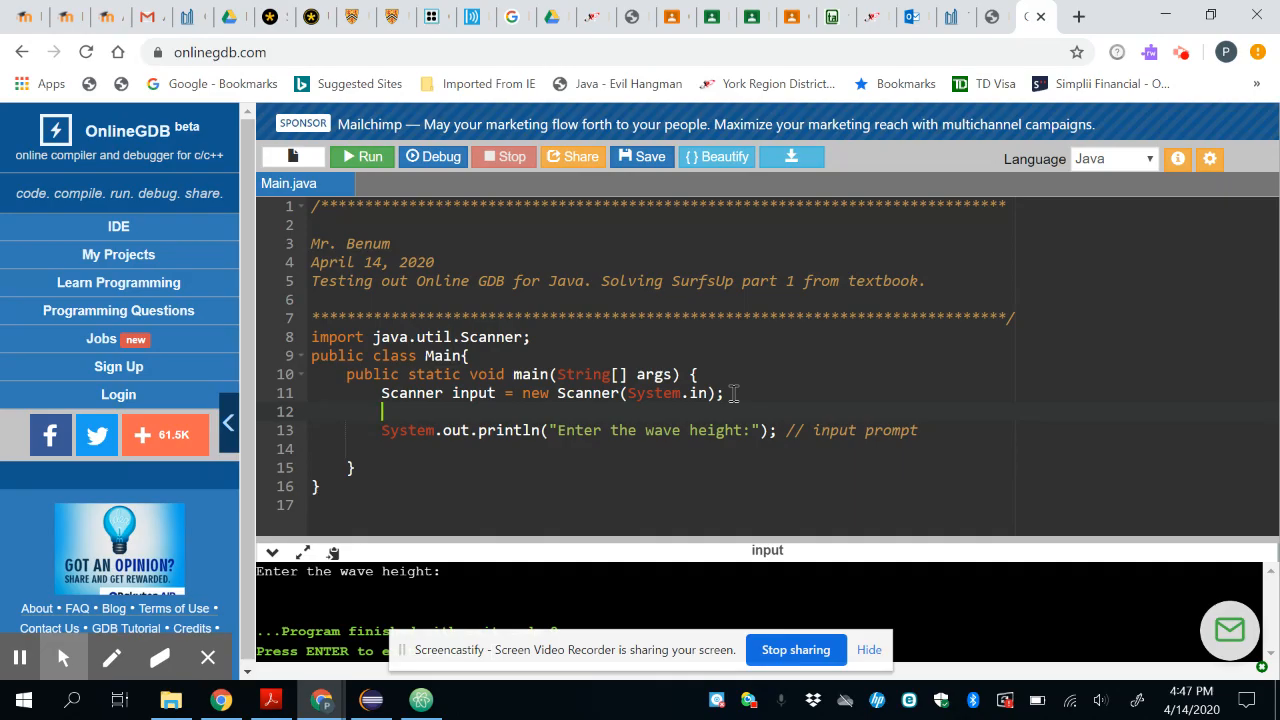
# - Declare int waveHeight and assign it input.nextInt() after the prompt
pyautogui.write('int')
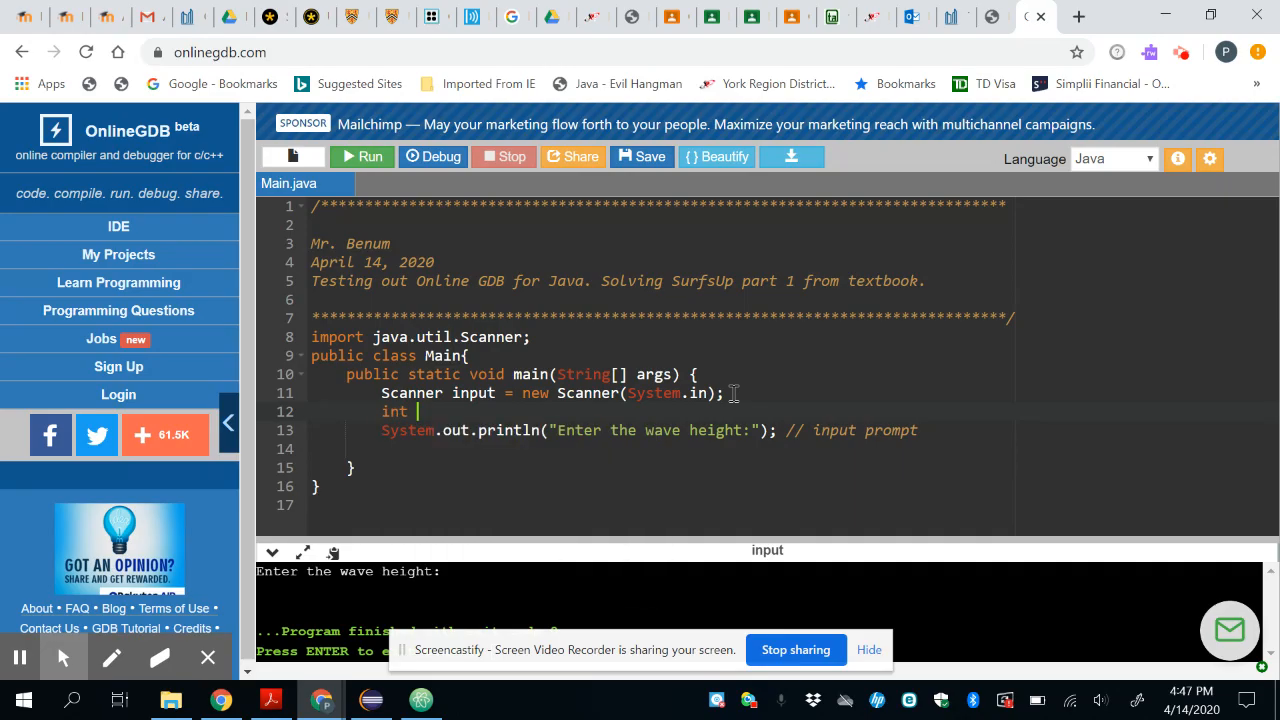
pyautogui.write('waveHeight;')
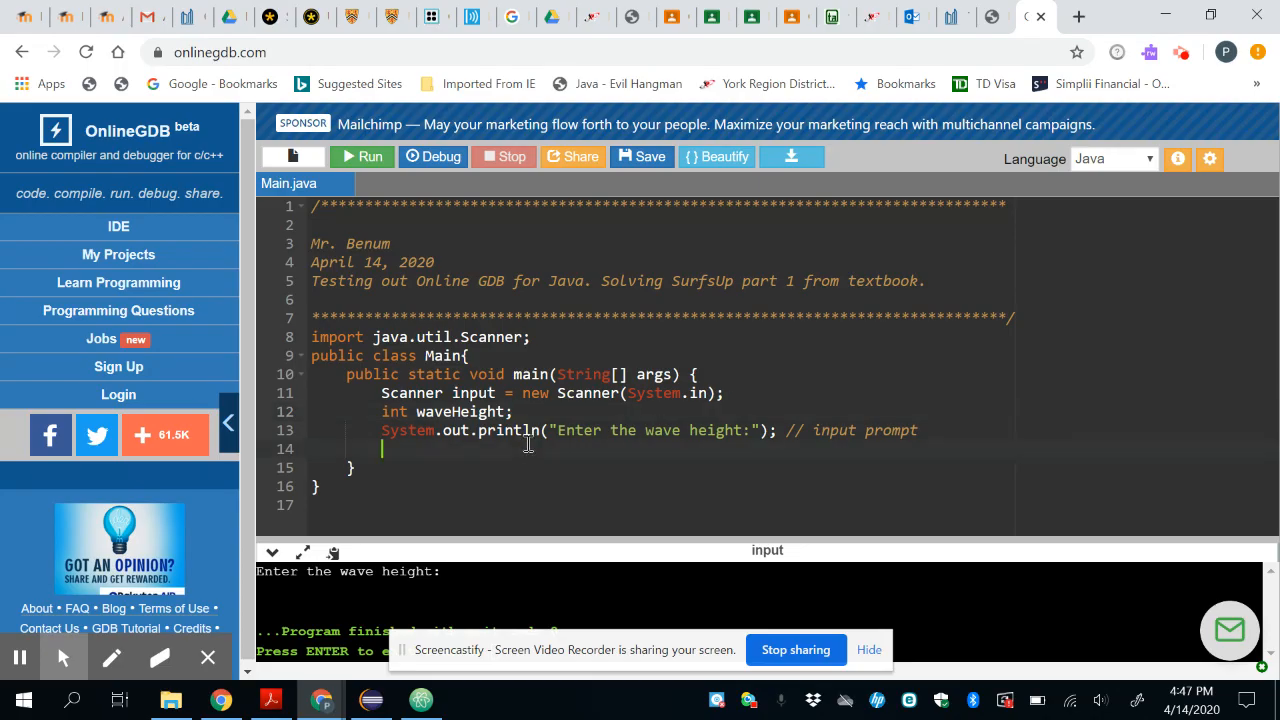
pyautogui.write('wave')
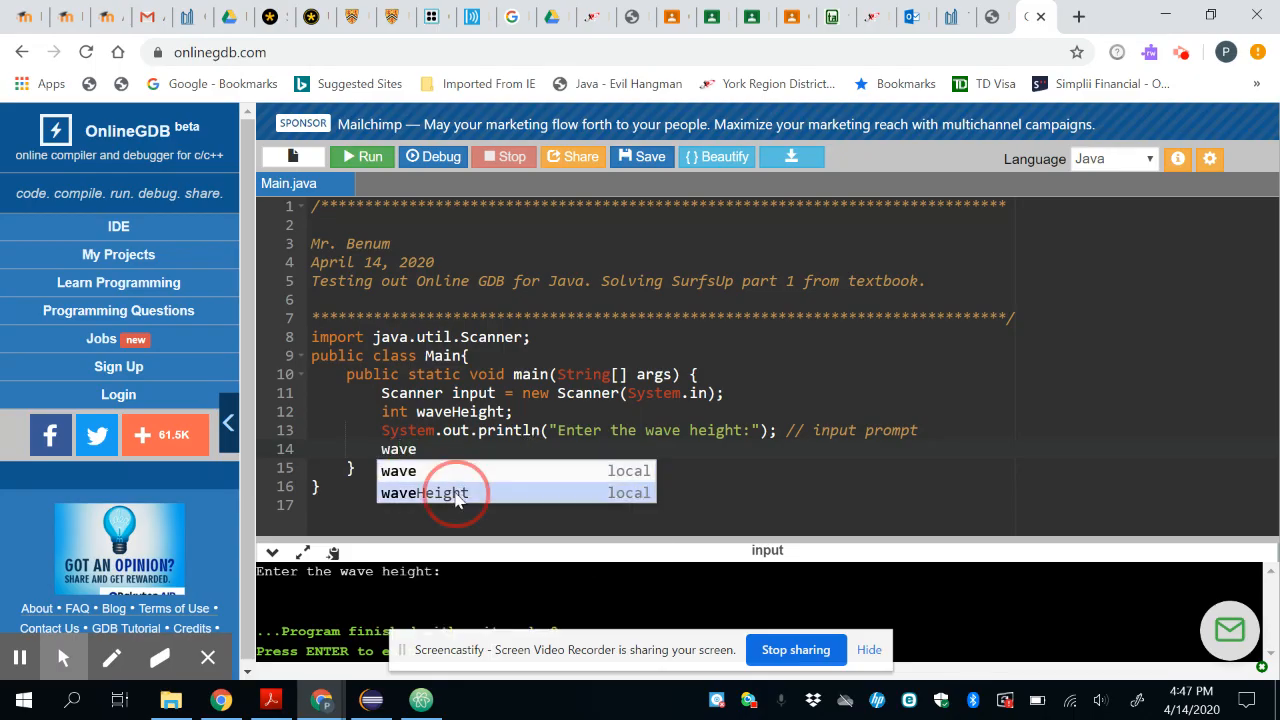
pyautogui.click(444, 492)
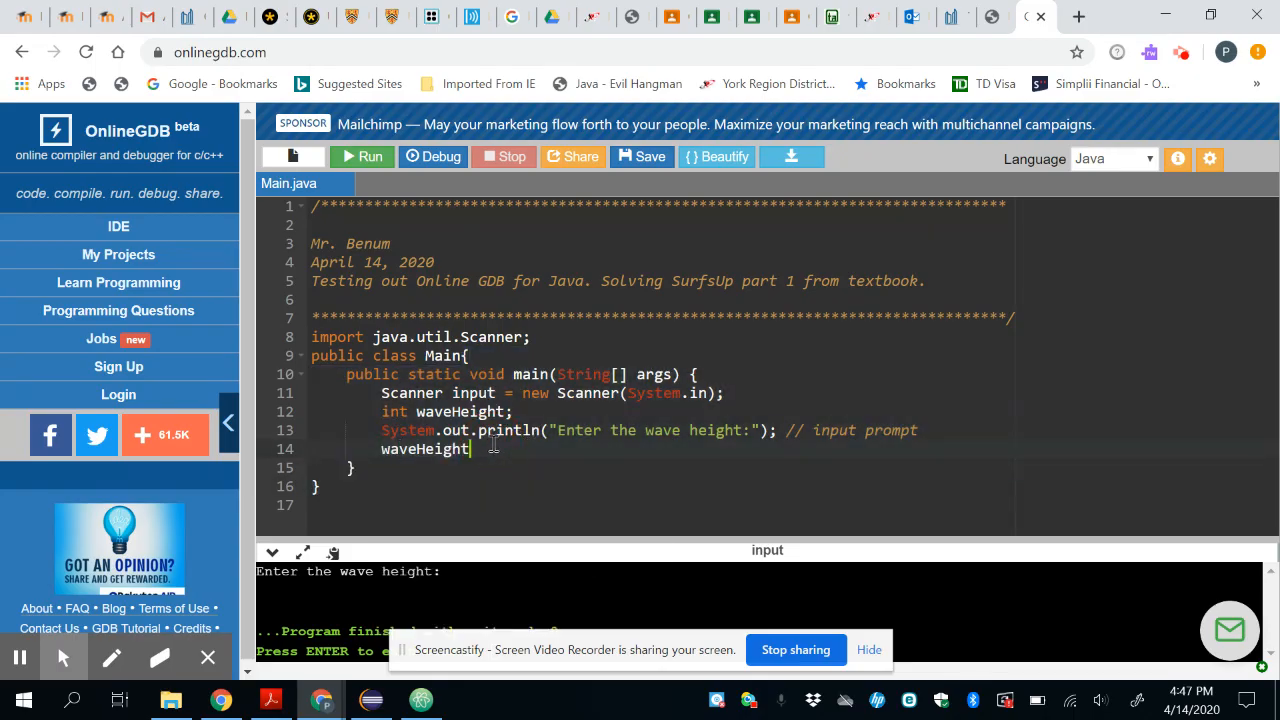
pyautogui.write('=')
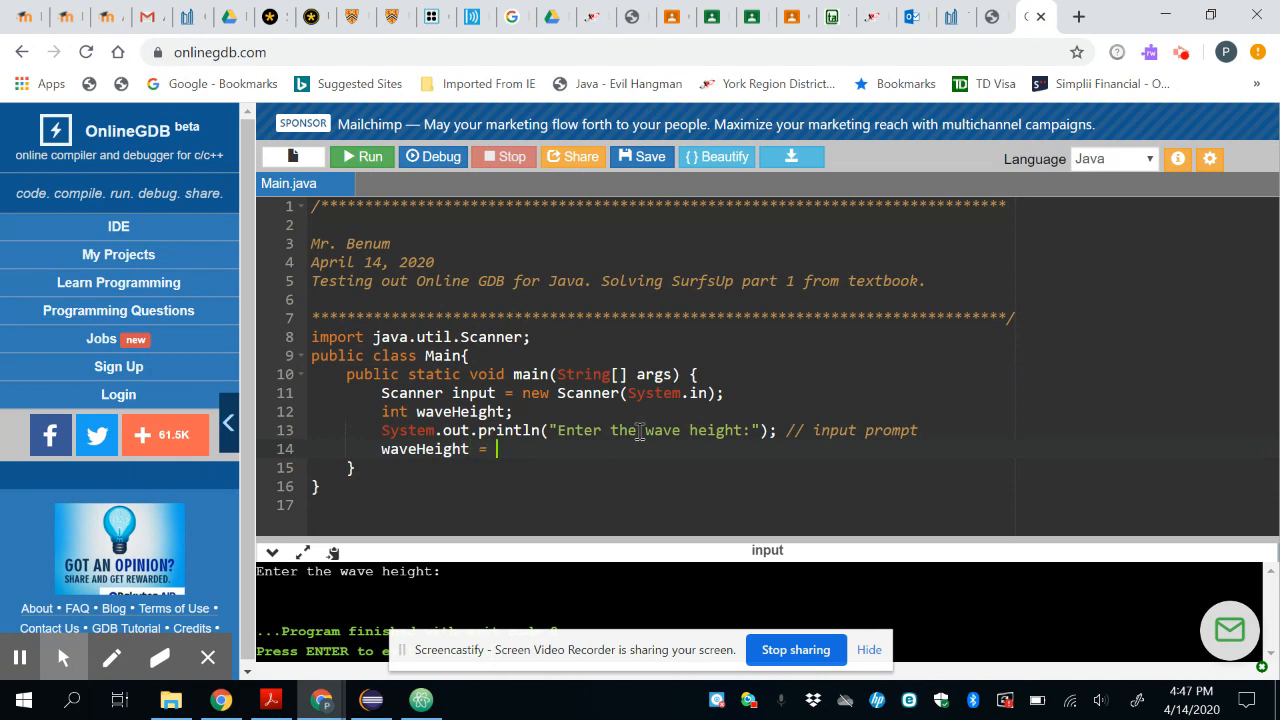
pyautogui.write('input')
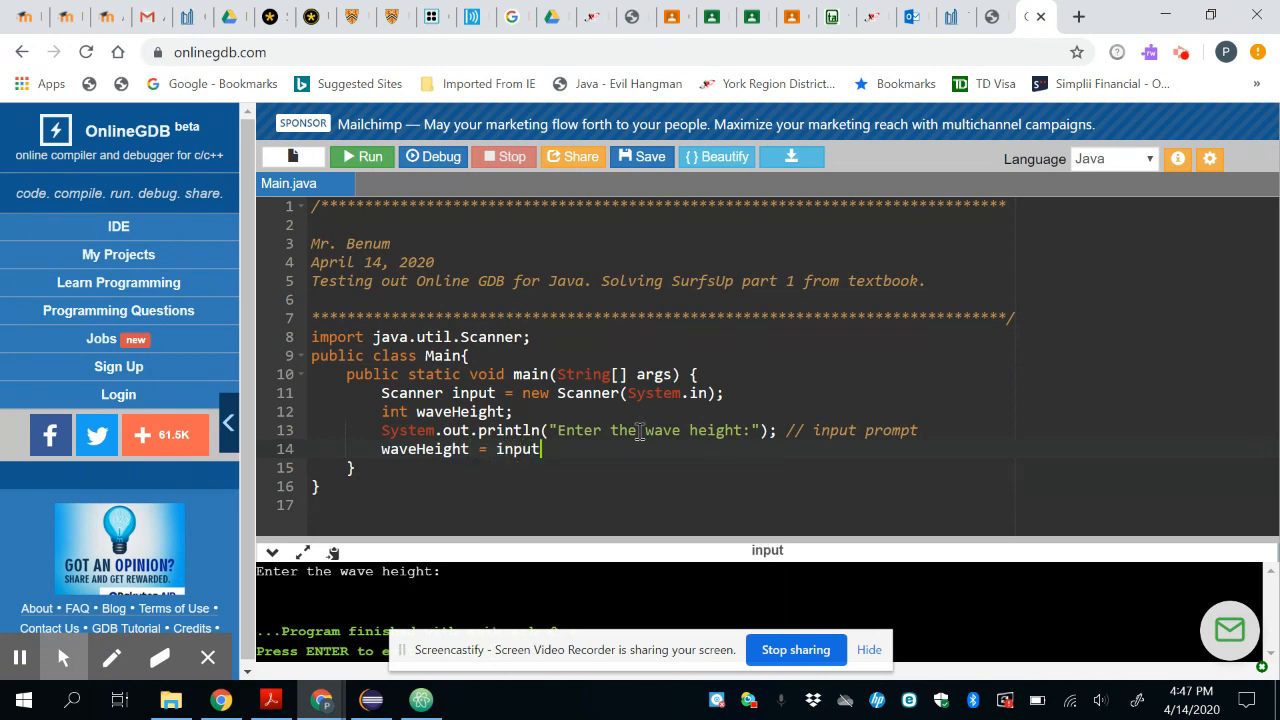
pyautogui.write('.')
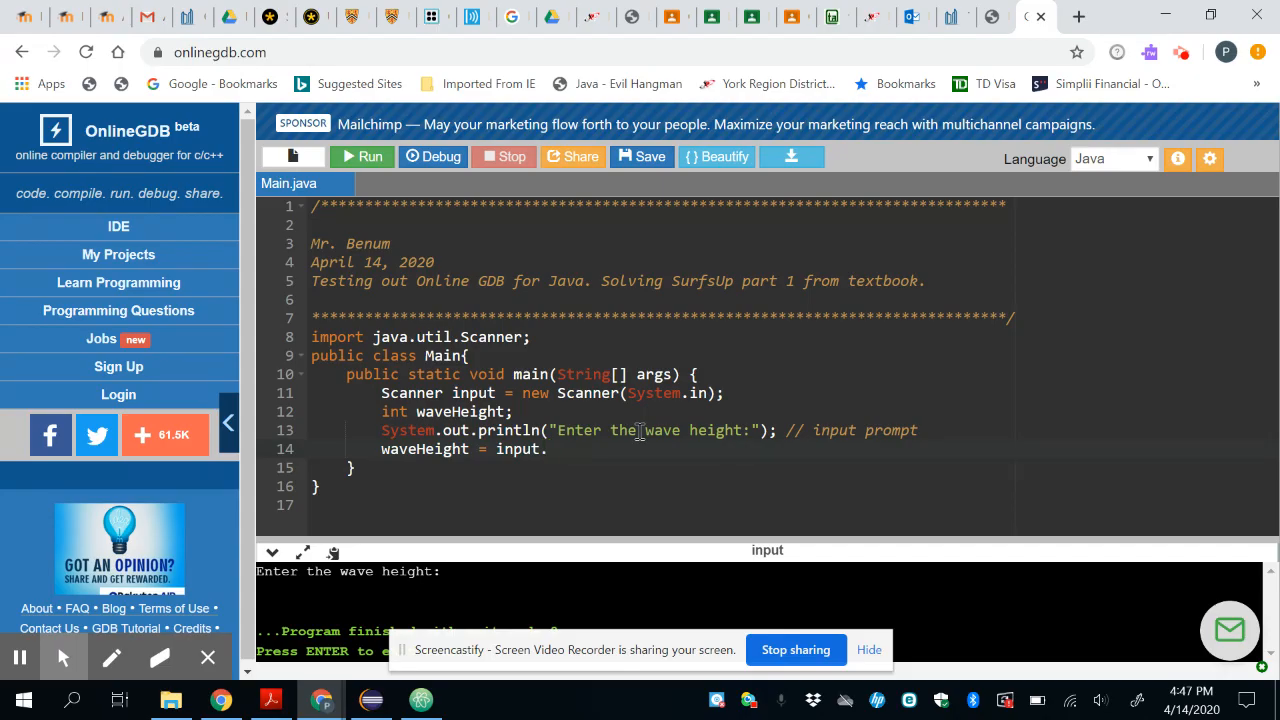
pyautogui.write('next')
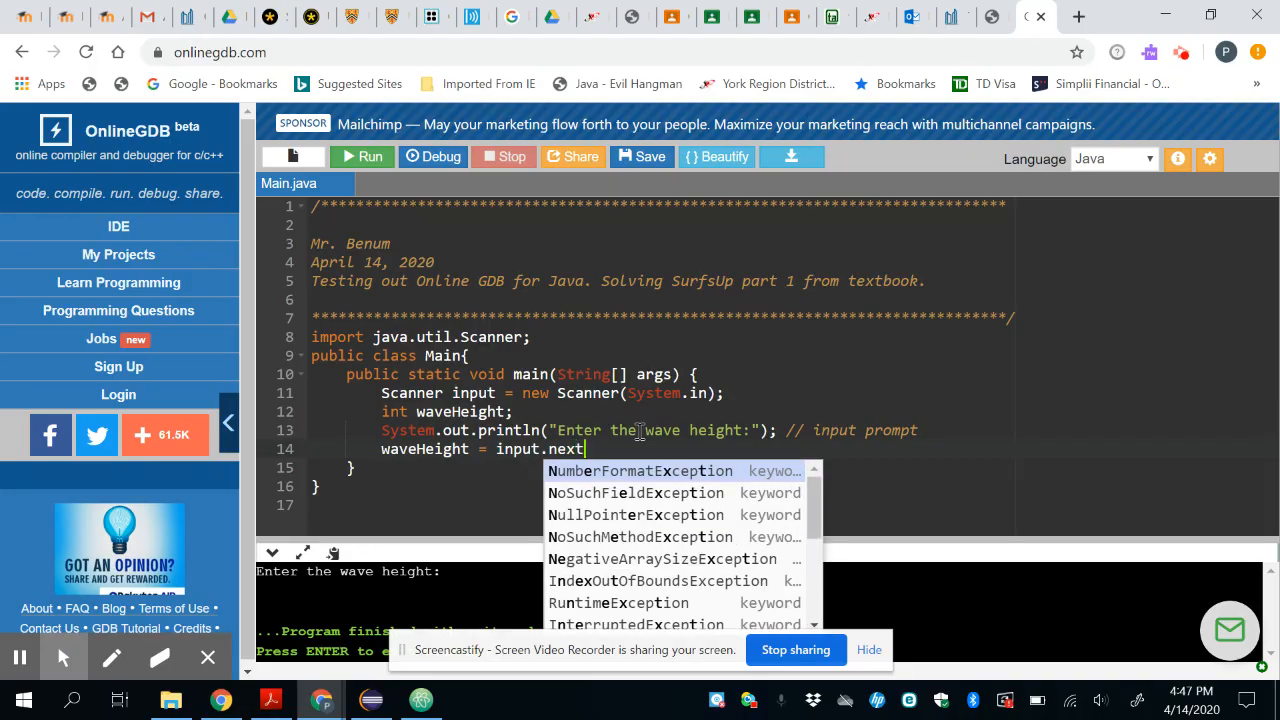
pyautogui.write('Int')
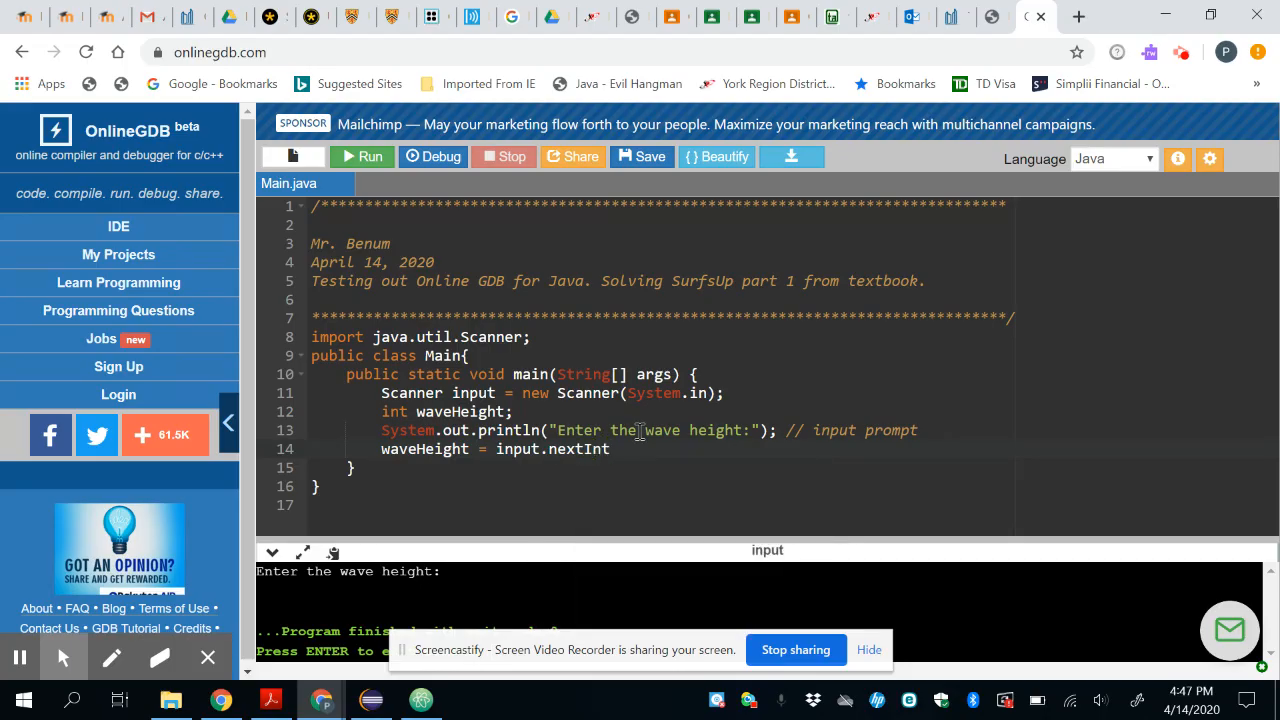
pyautogui.write('();')
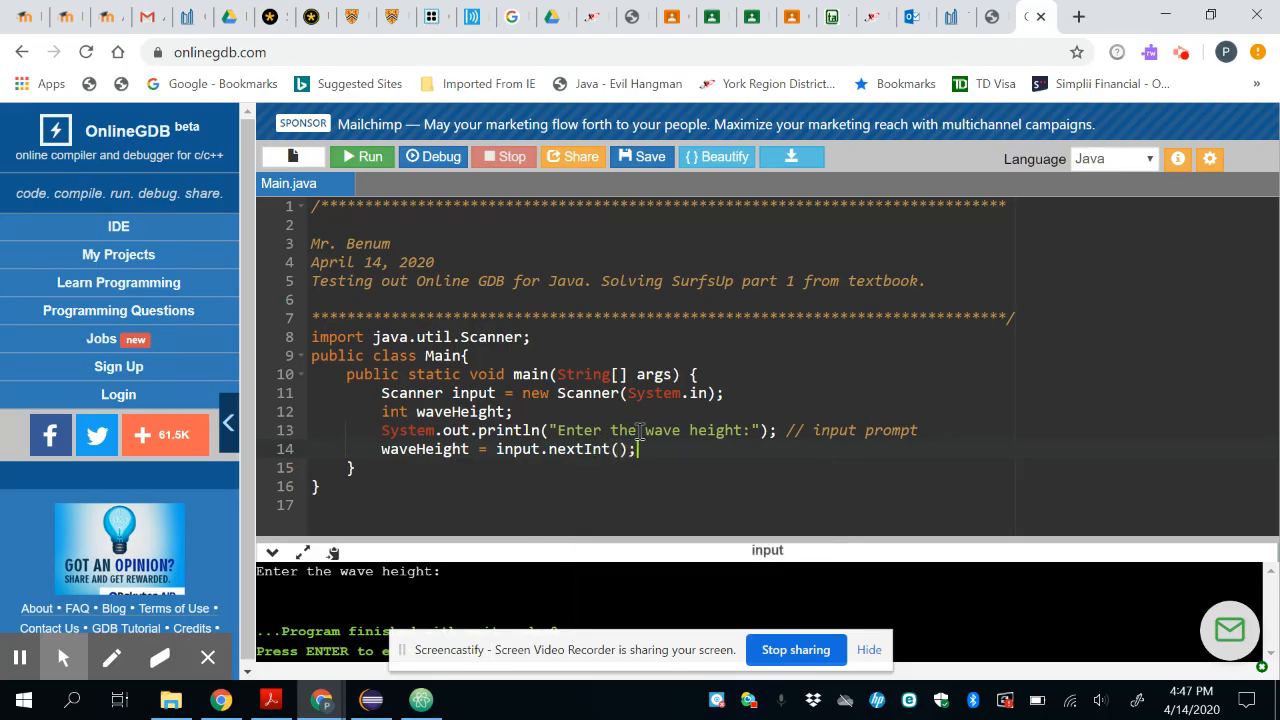
pyautogui.press('Enter')
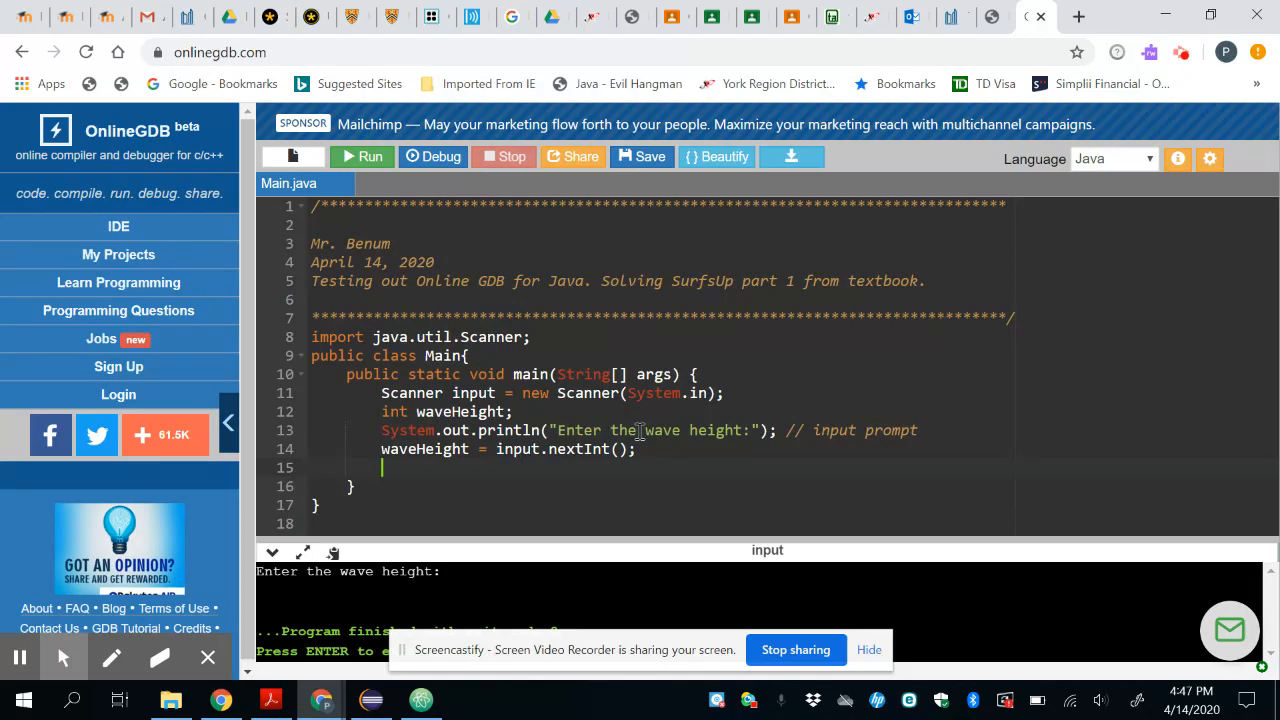
# - Write the condition if (waveHeight >= 6) opening a block
pyautogui.write('if (')
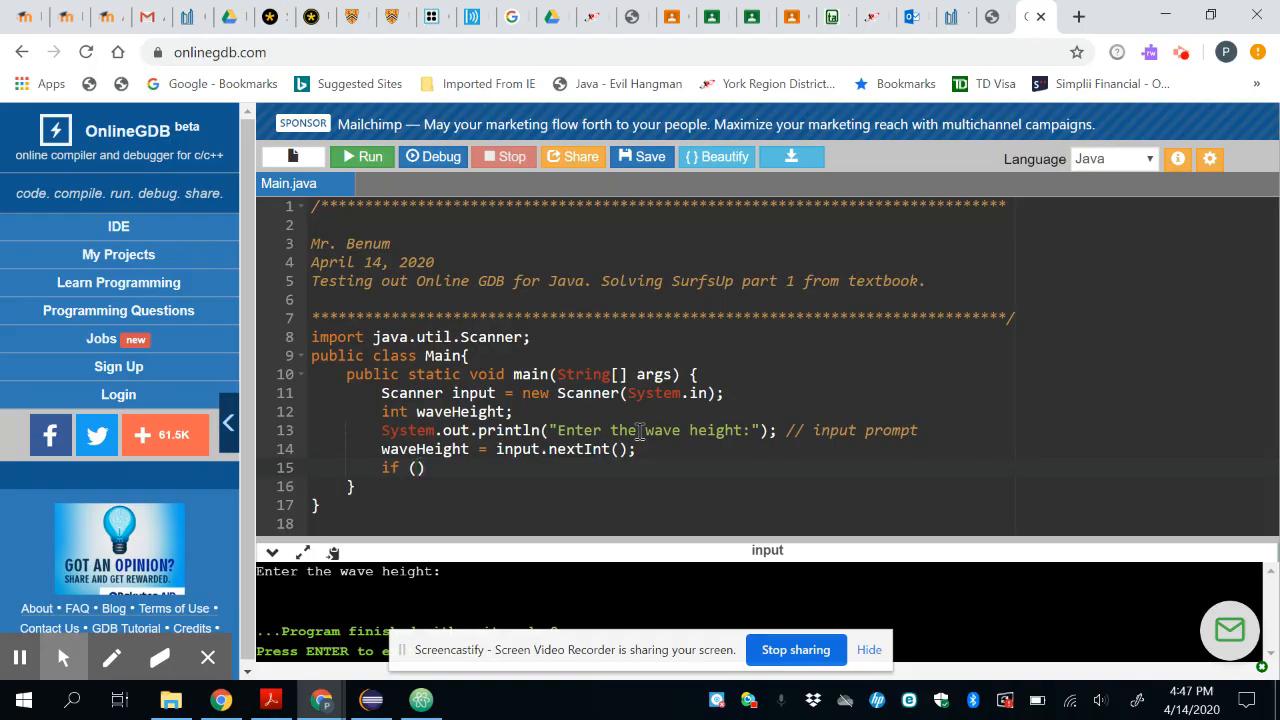
pyautogui.write('waveHeight')
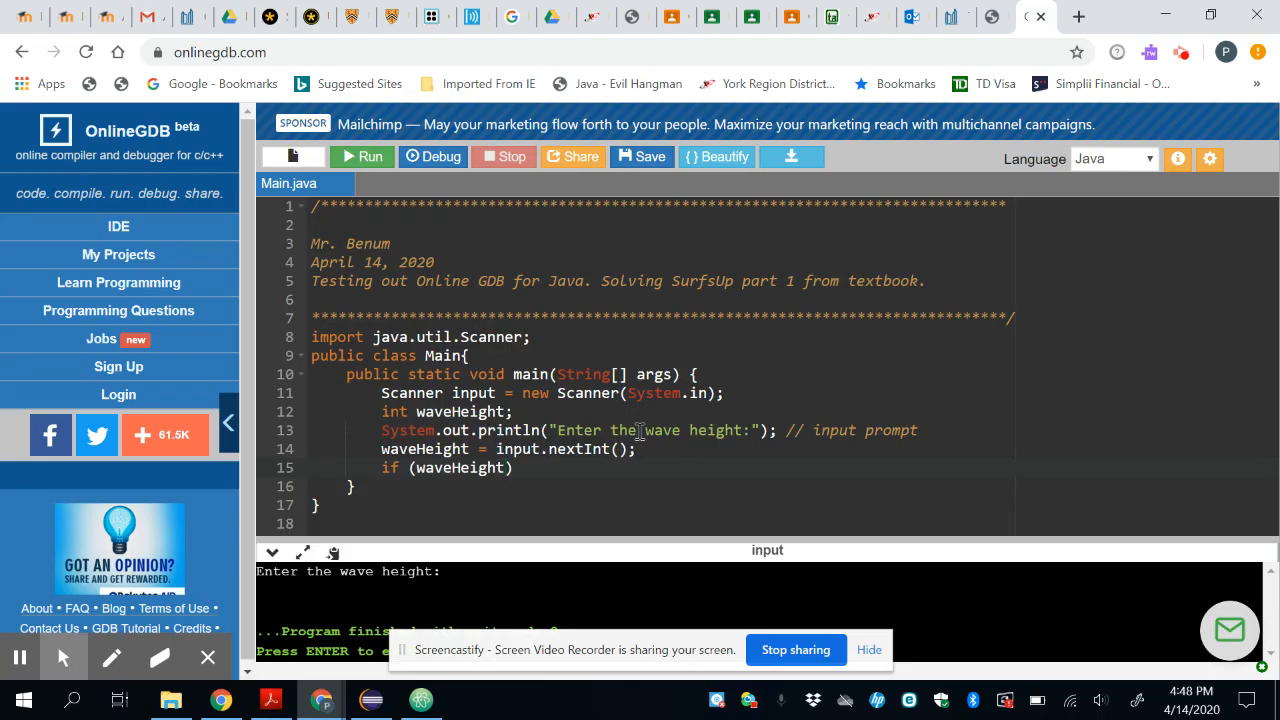
pyautogui.write('" "')
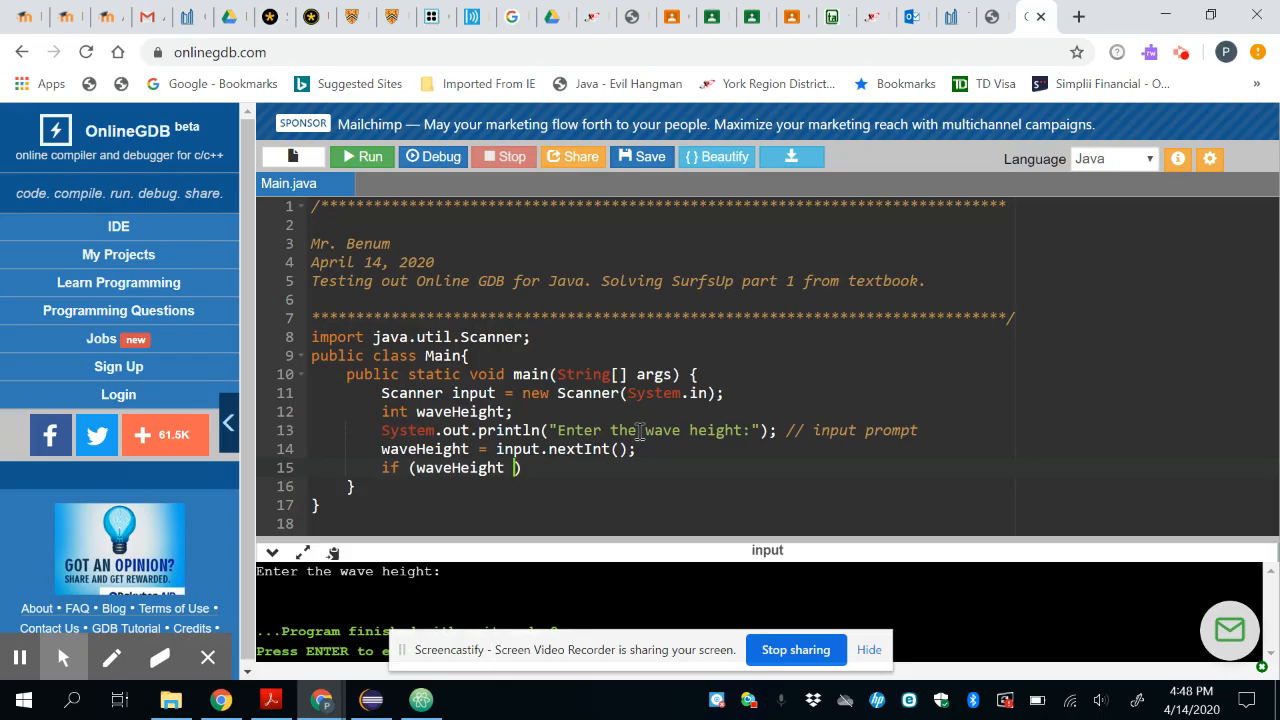
pyautogui.write('>6')
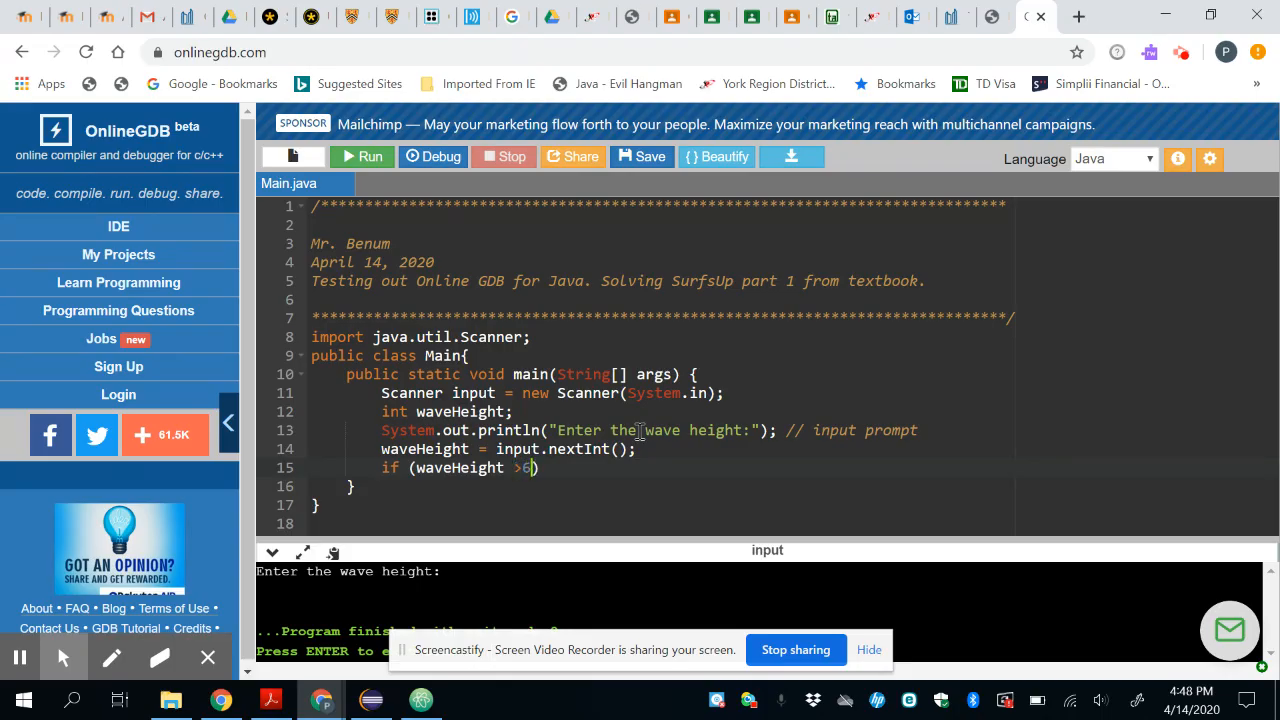
pyautogui.press('Backspace')
pyautogui.write('=')
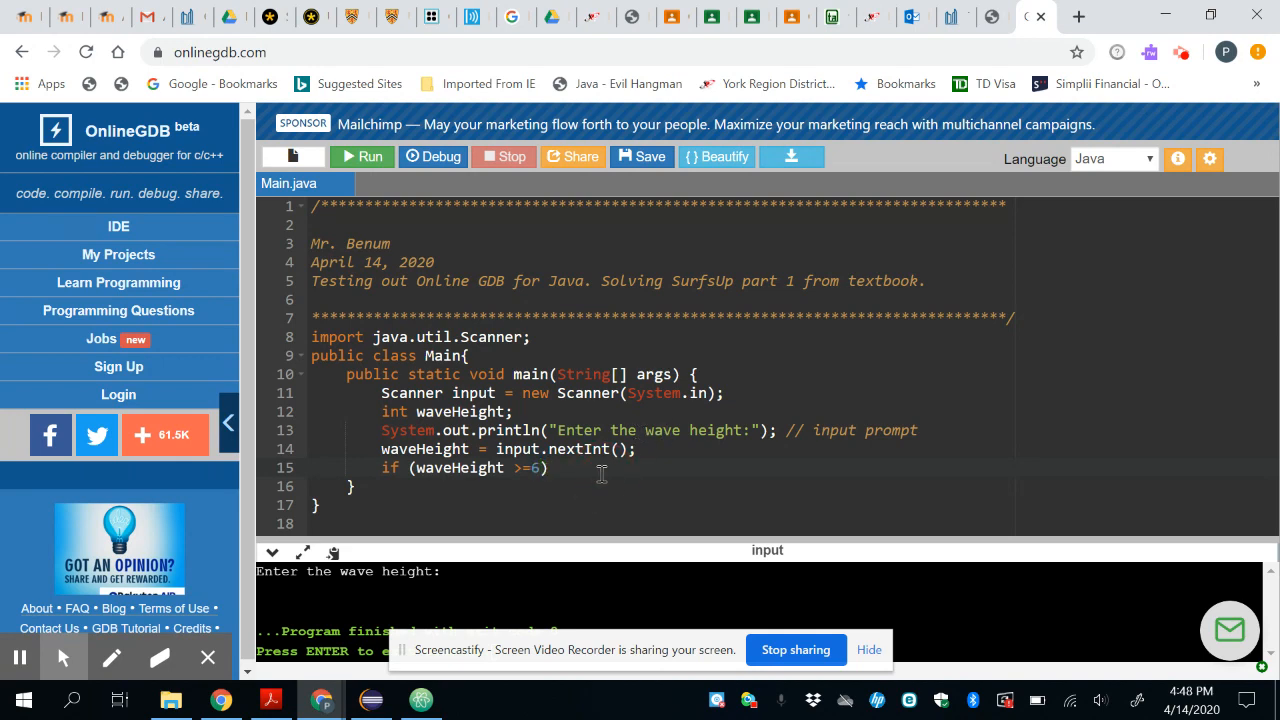
# - Inside the if block, print "Great day for surfing" with System.out.println
pyautogui.write('S')
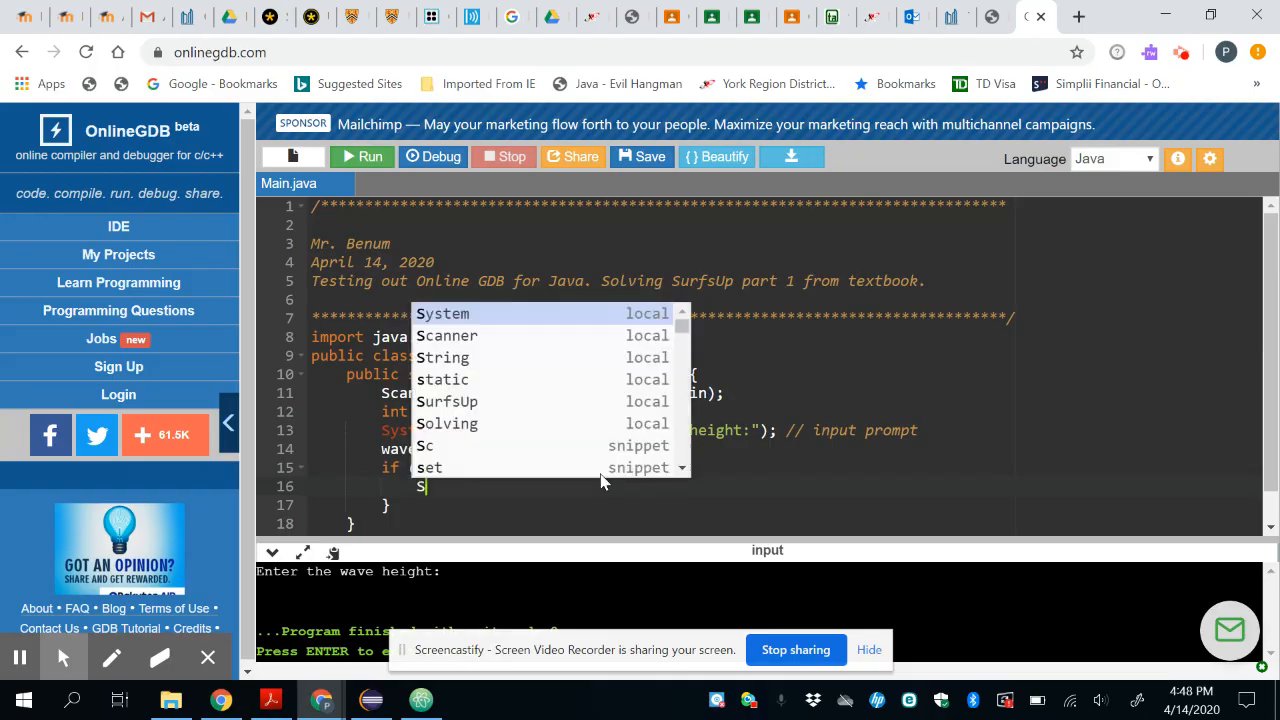
pyautogui.write('yste')
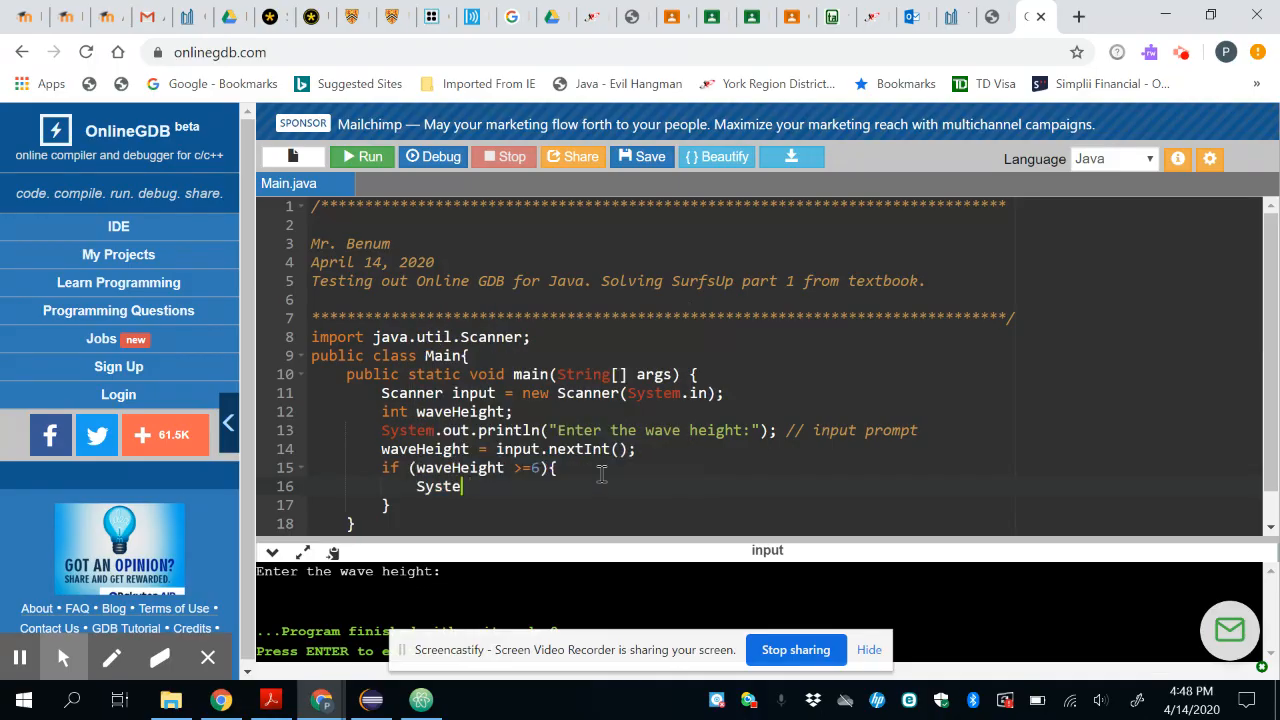
pyautogui.write('m.out.')
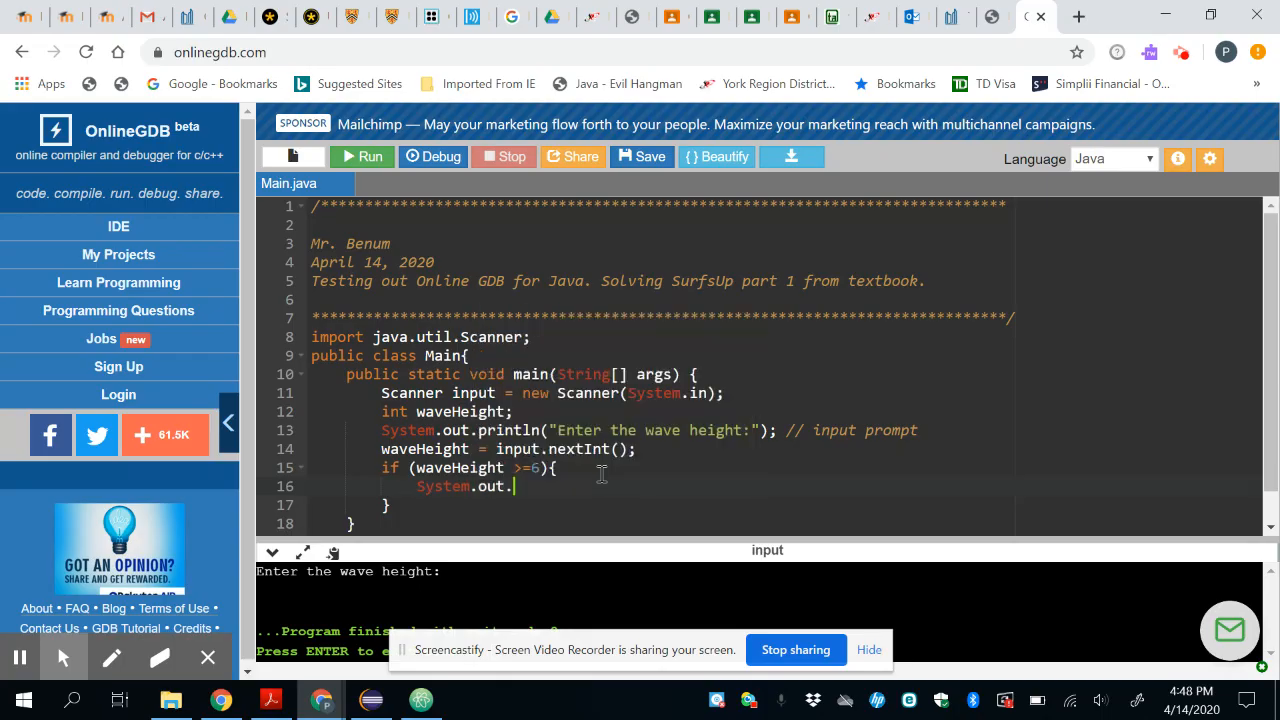
pyautogui.write('println("Great day')
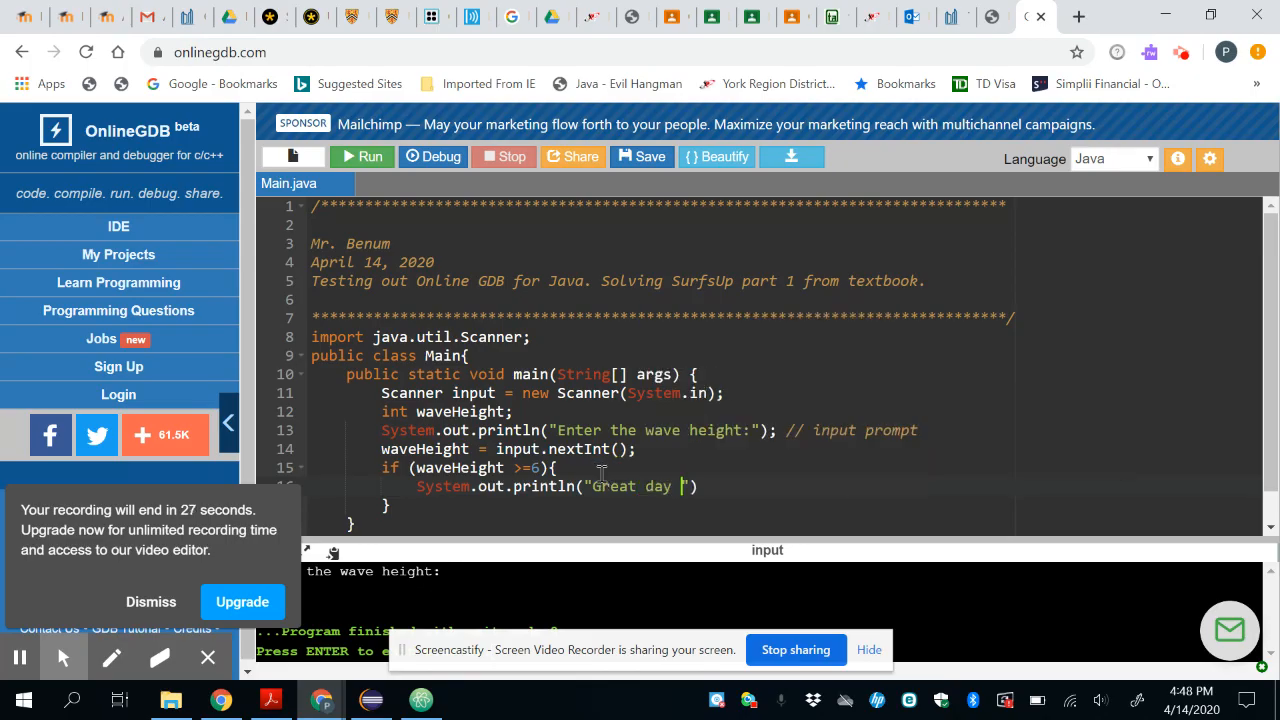
pyautogui.write('for surfing')
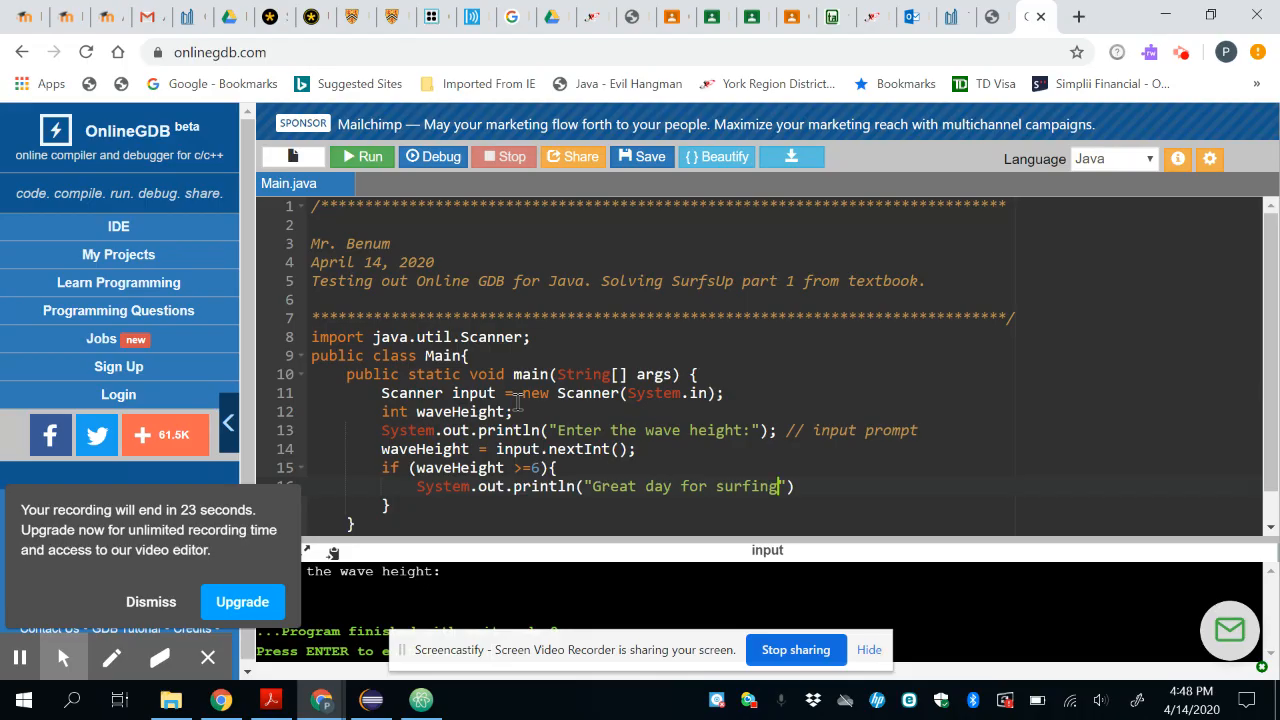
# - End the surfing println with a semicolon and run the program
pyautogui.click(364, 156)
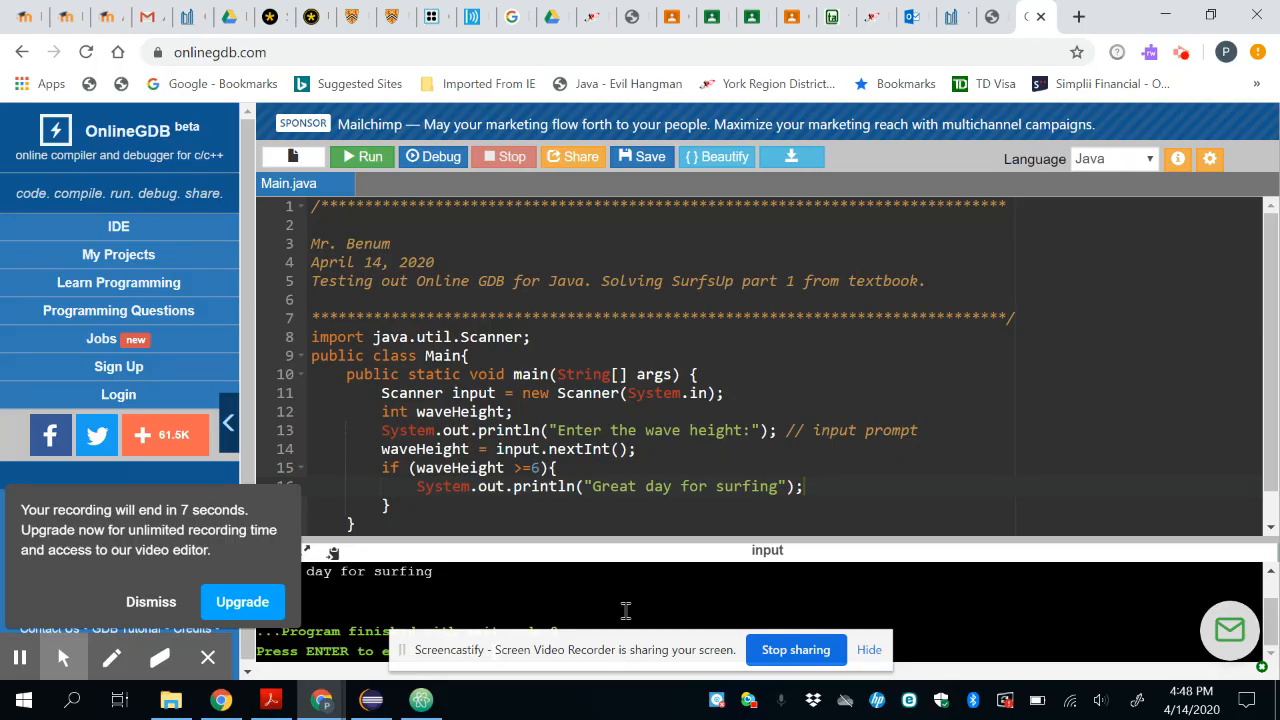
pyautogui.click(362, 156)
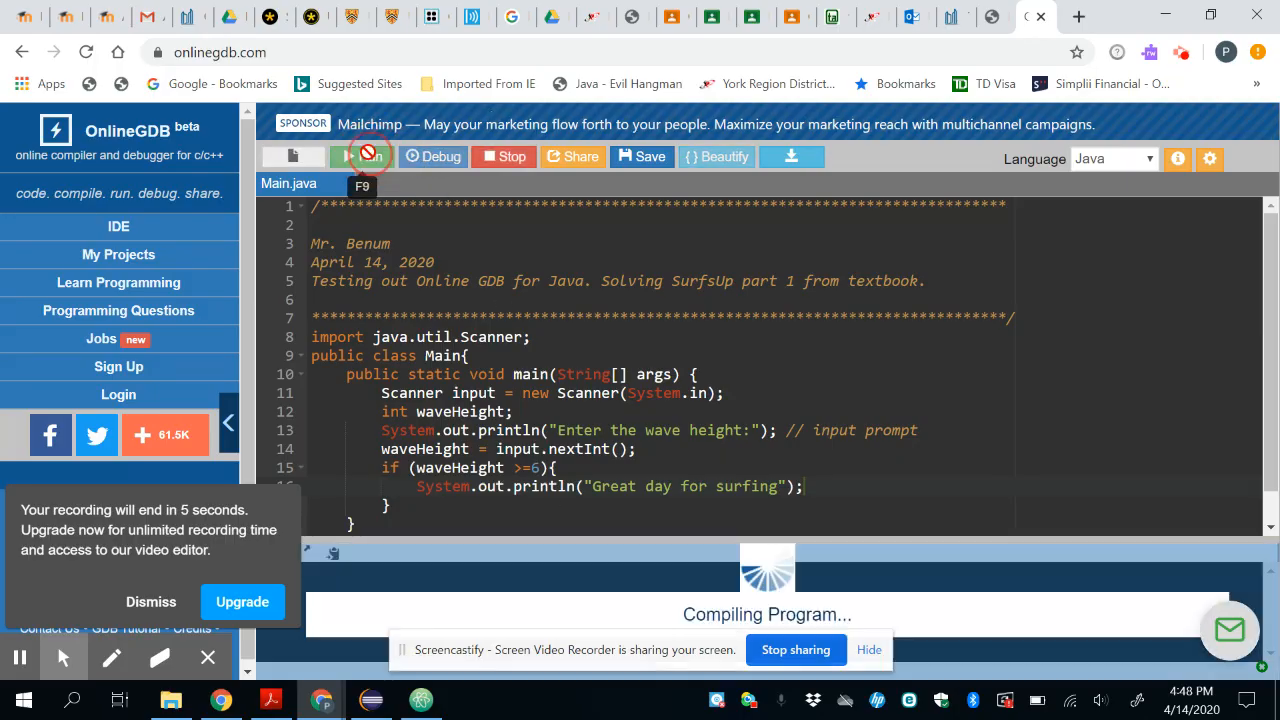